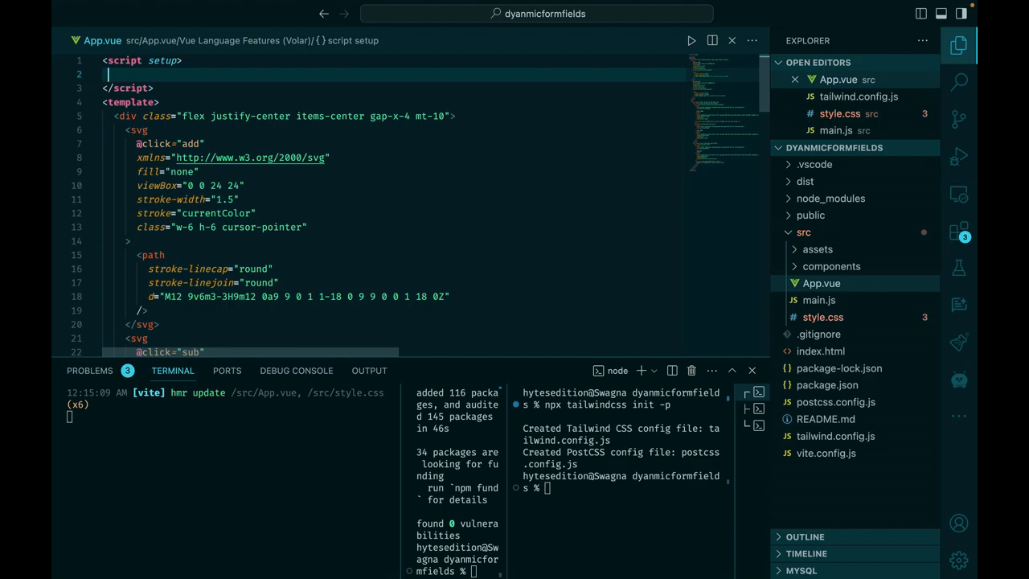
- Import reactive from 'vue' and declare const form = reactive([]) in the script setup
text(import { reactive } from 'vue';)
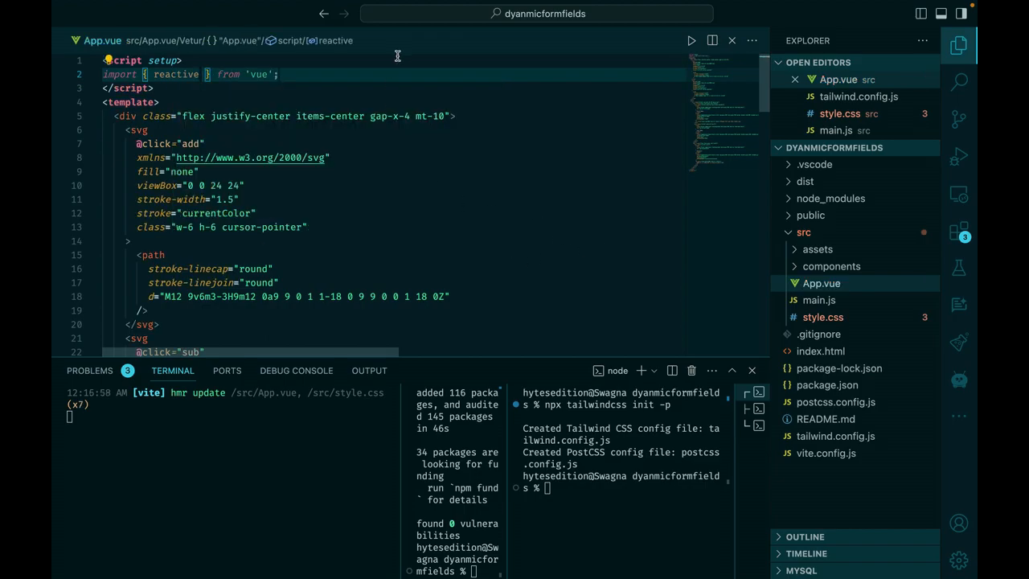
text(const)
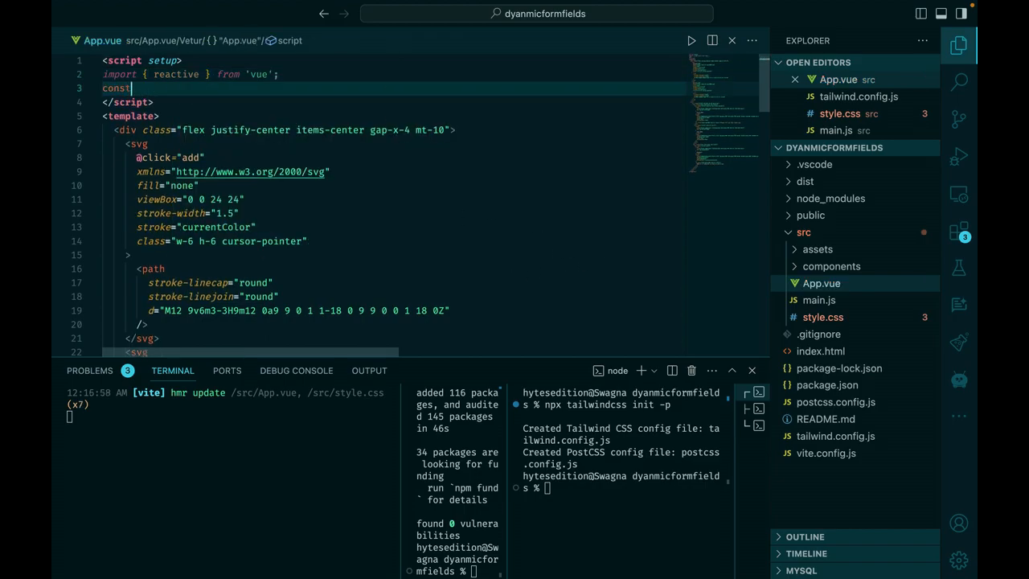
text(form =)
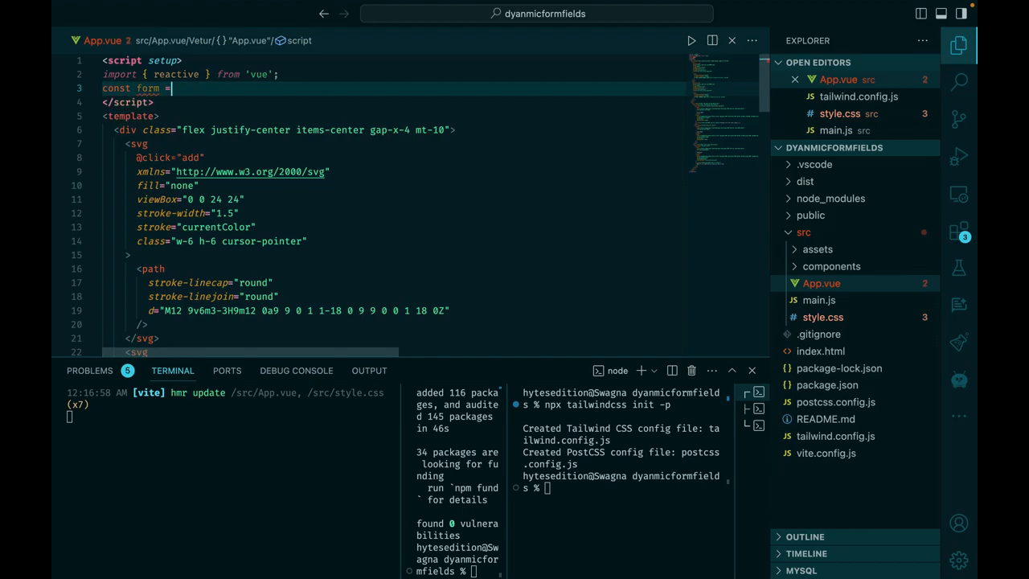
text(reactive([)
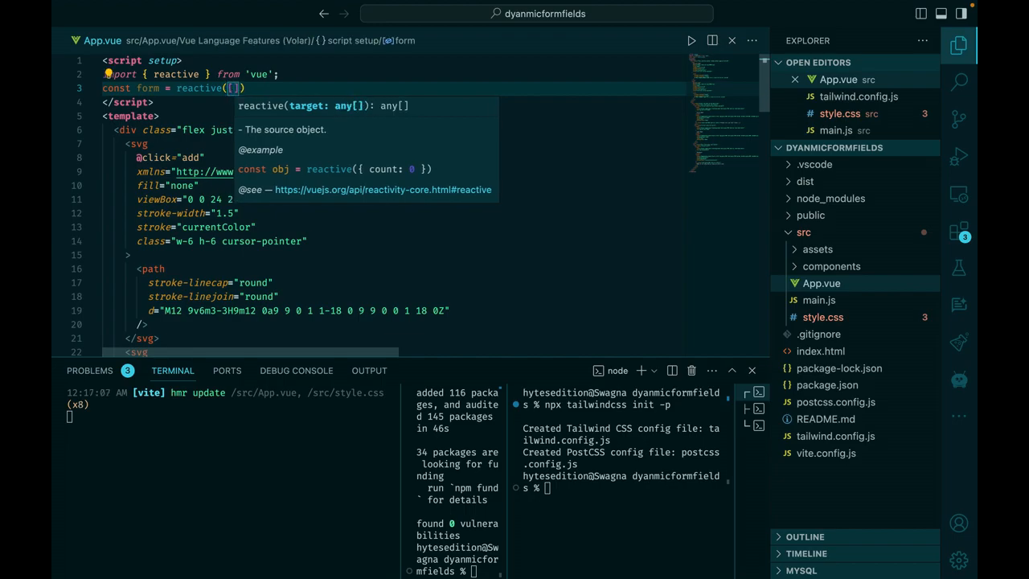
- Fill reactive([]) with one object having empty "firstname", "lastname" and "password" strings
text({})
text("first)
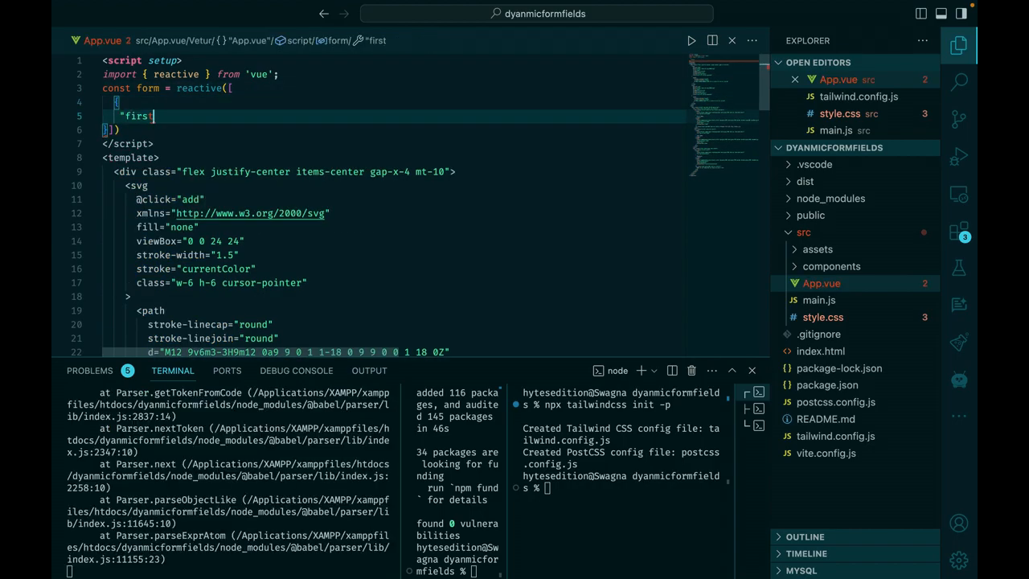
text(name :)
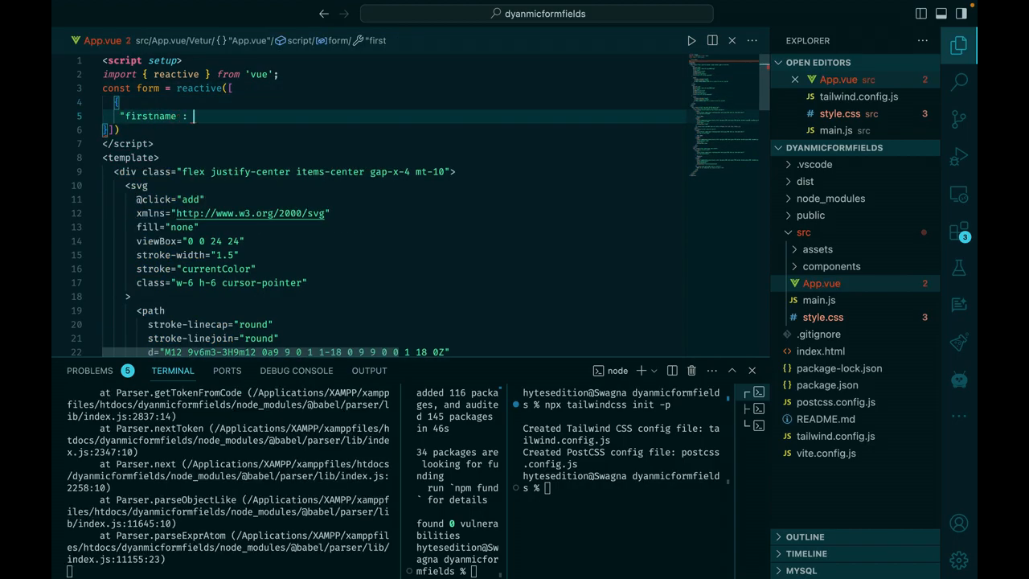
text("")
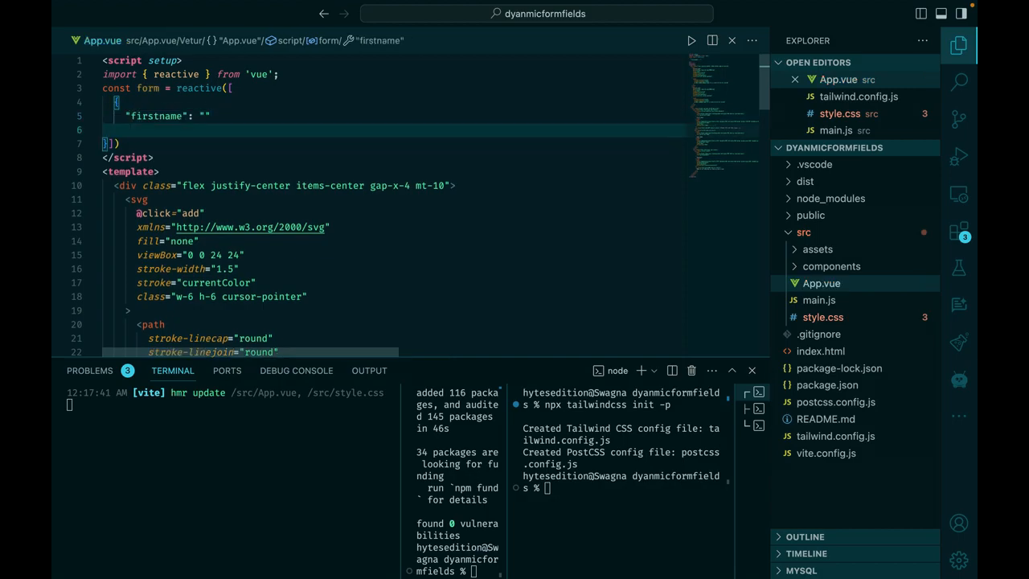
text("firstname" : "")
text("last)
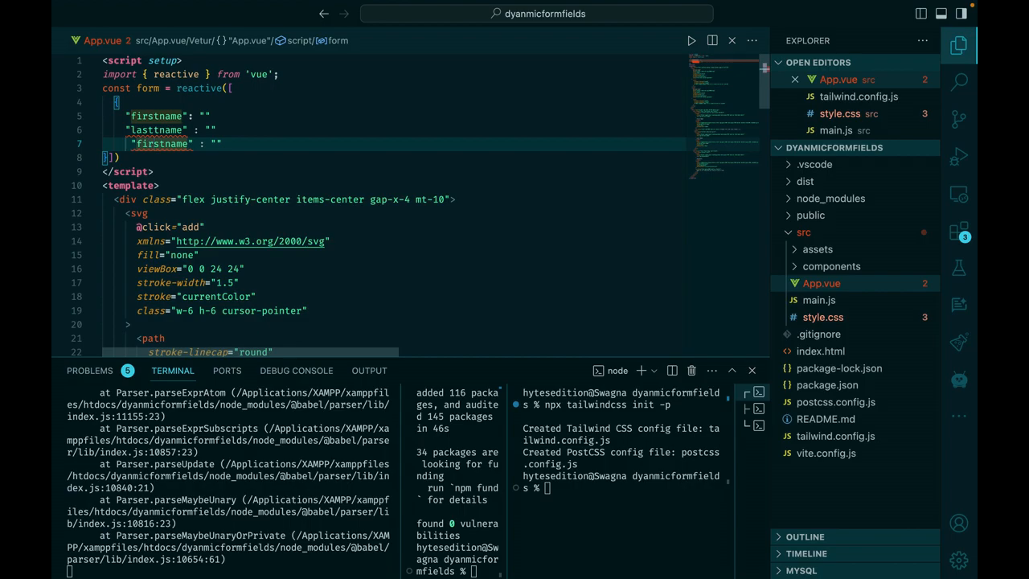
text(fname)
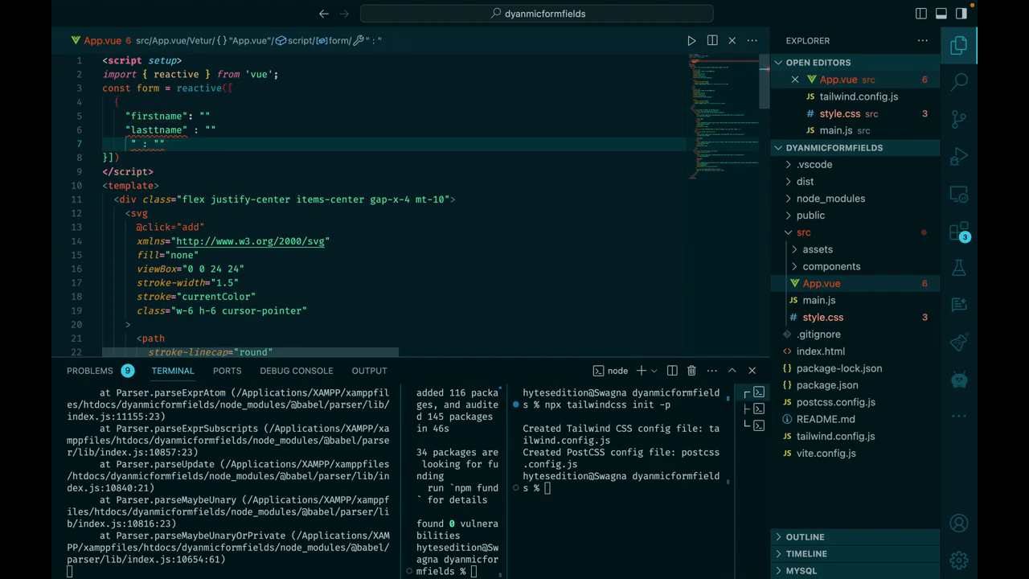
text(password)
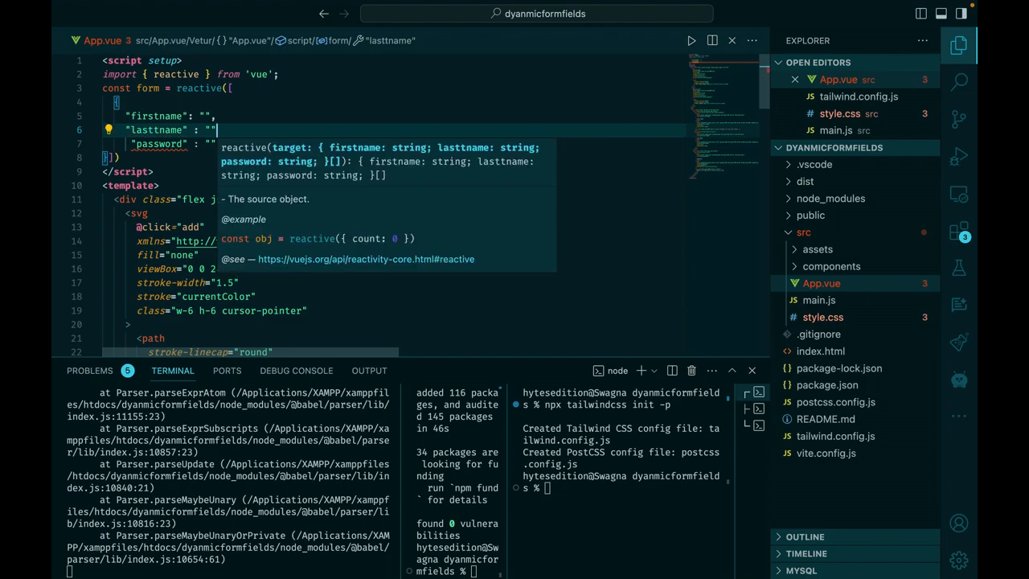
text(,)
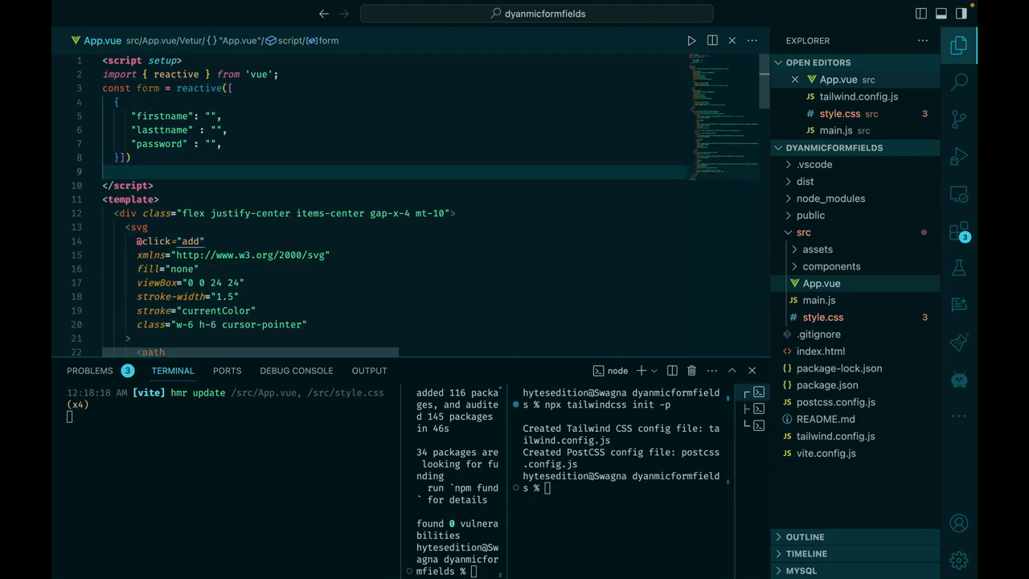
- Write const add = () => { form.push({ firstname: "", lastname: "", password: "" }) }
text(const add)
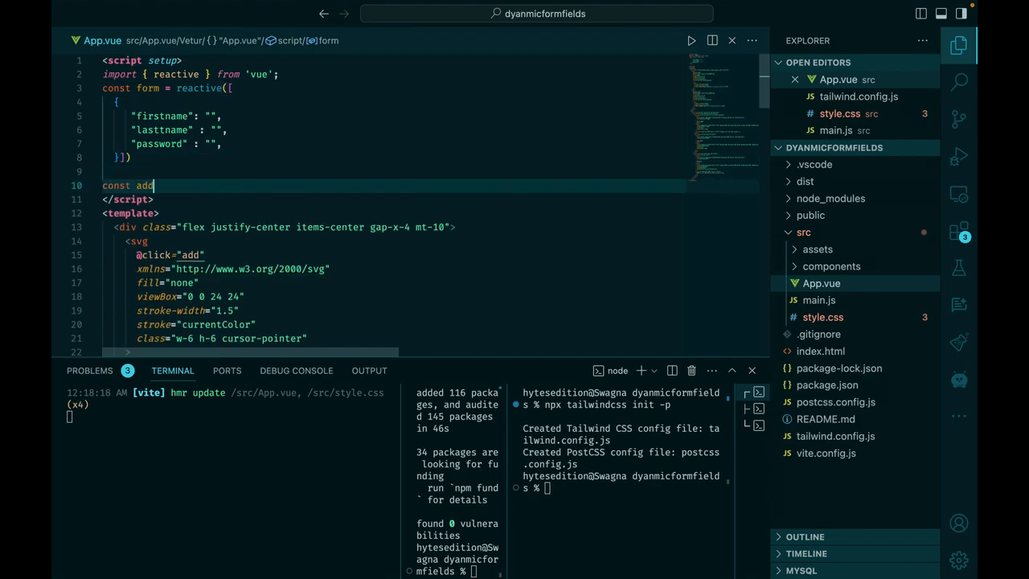
text(=)
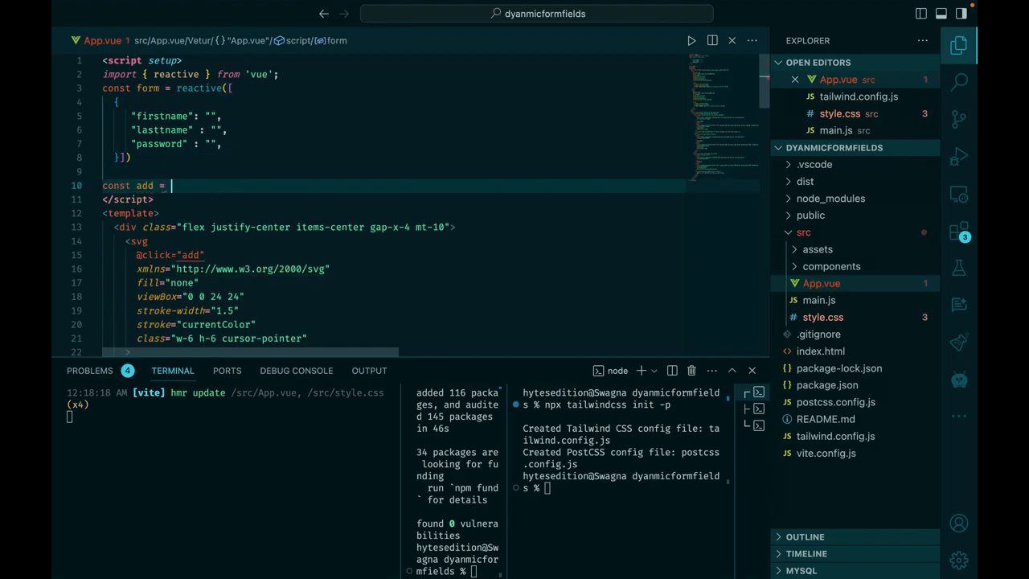
text(() => {})
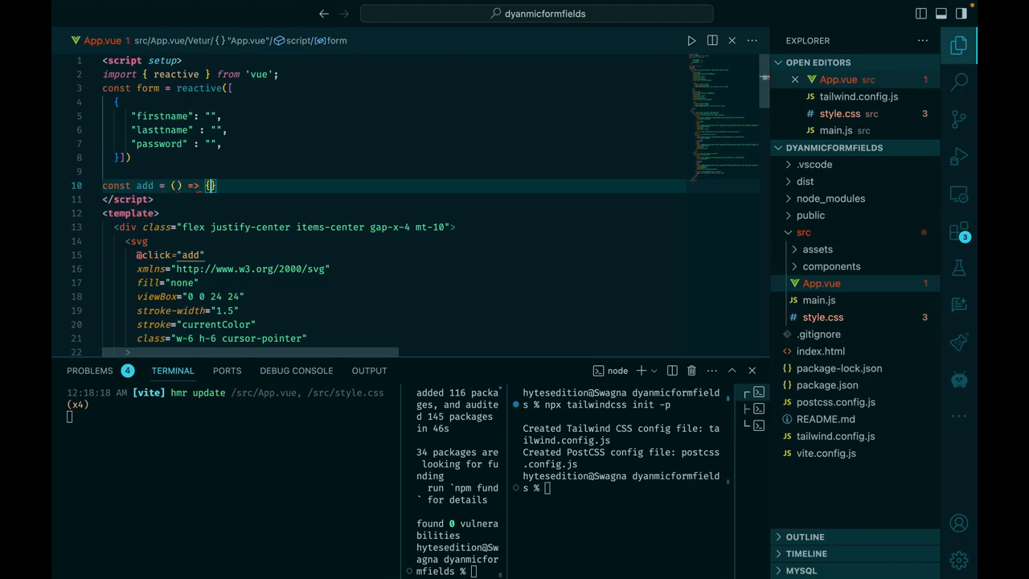
text(form)
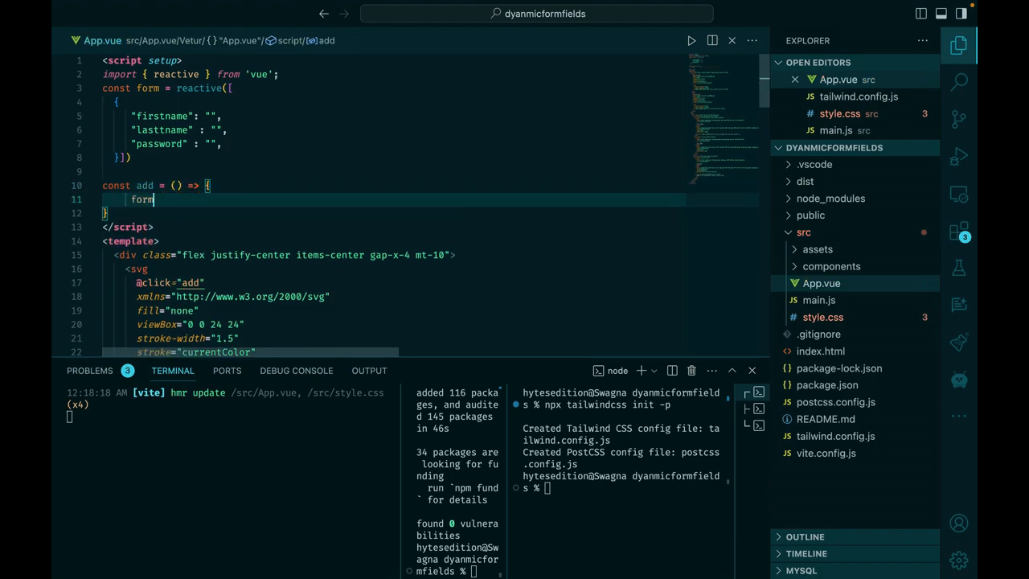
text(.)
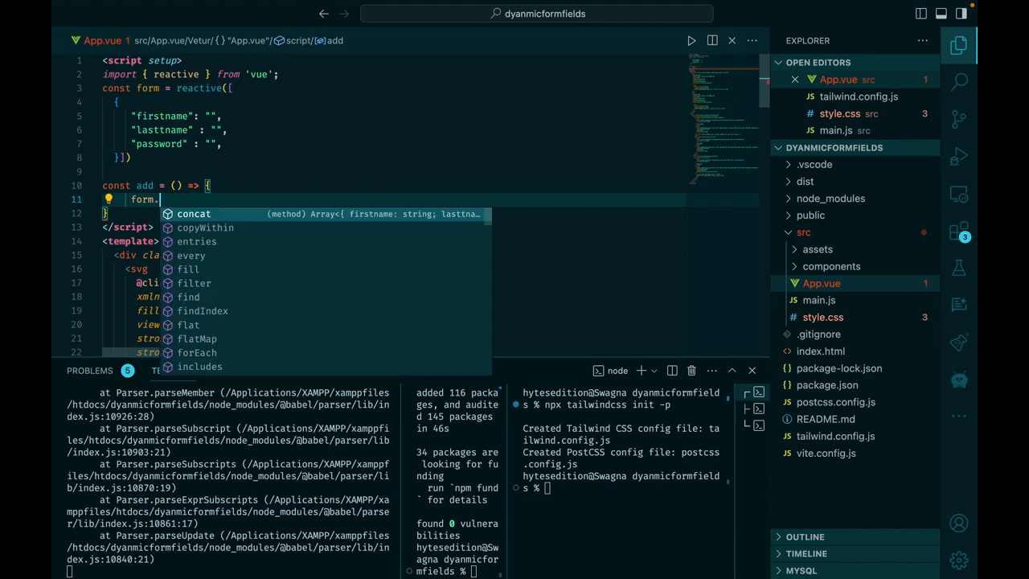
text(push({)
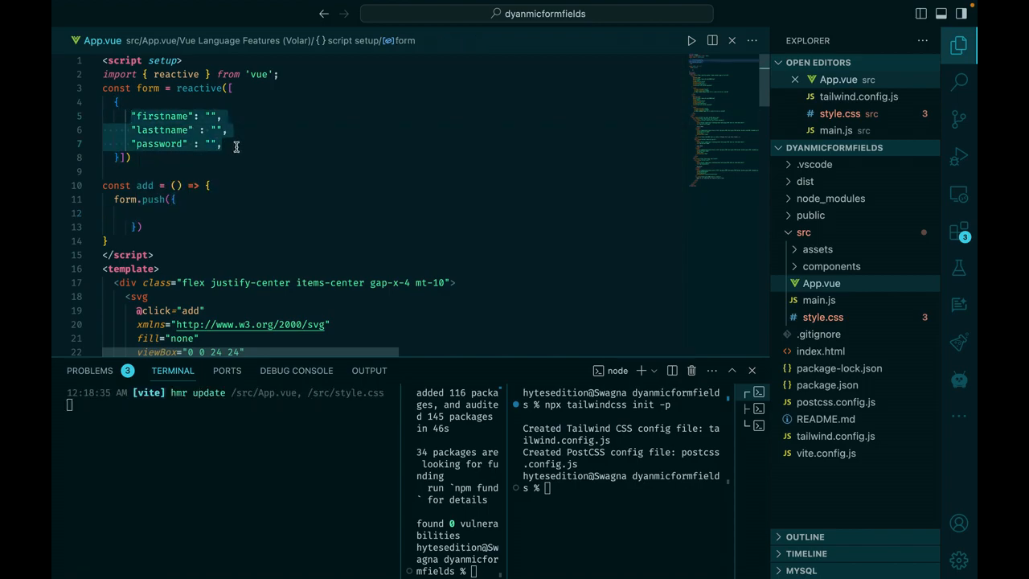
text("firstname": "",)
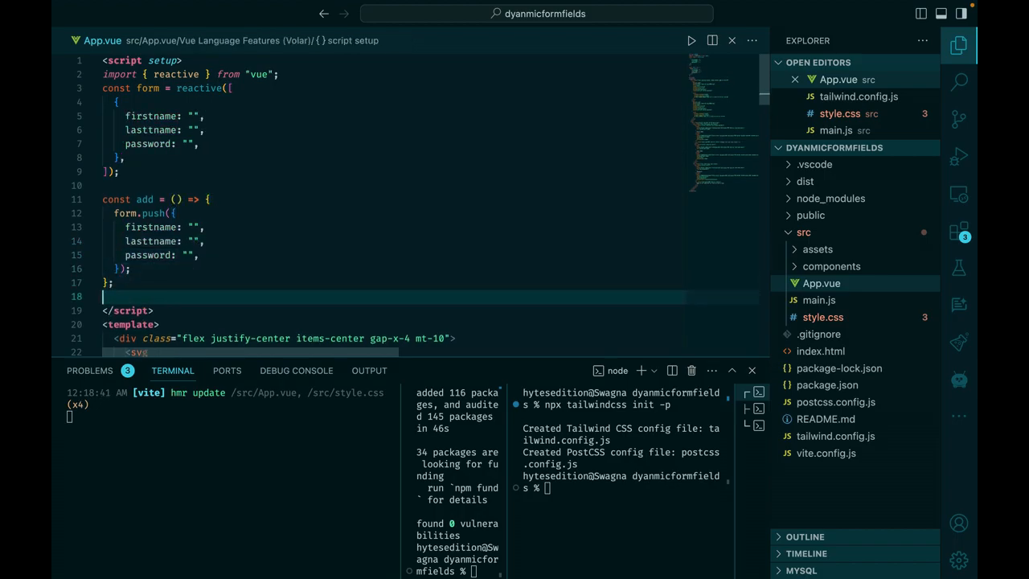
text(const sub =)
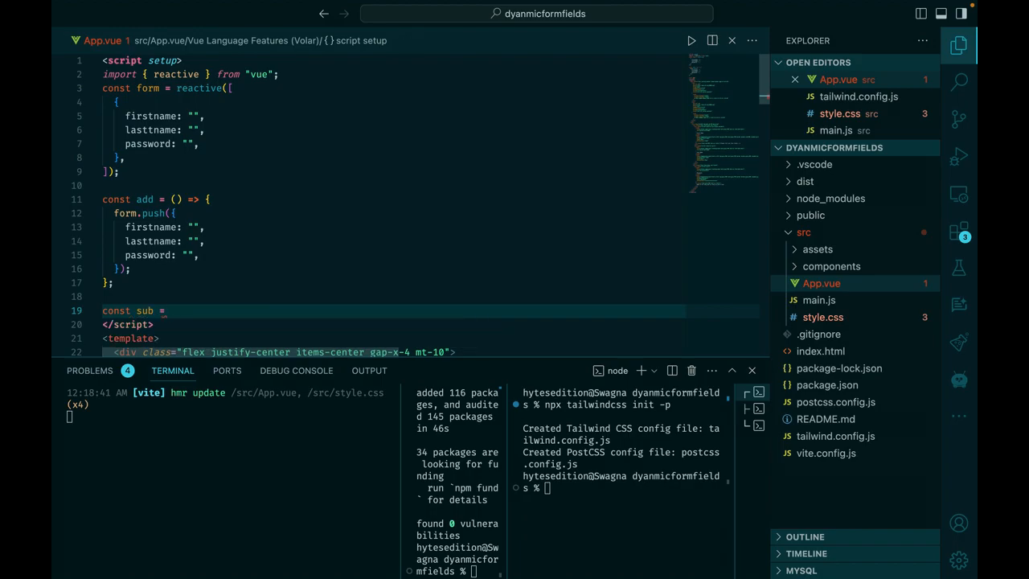
- Write const sub = (index) => { if (index > 0) { form.splice(index, 1) } }
text((index) => {)
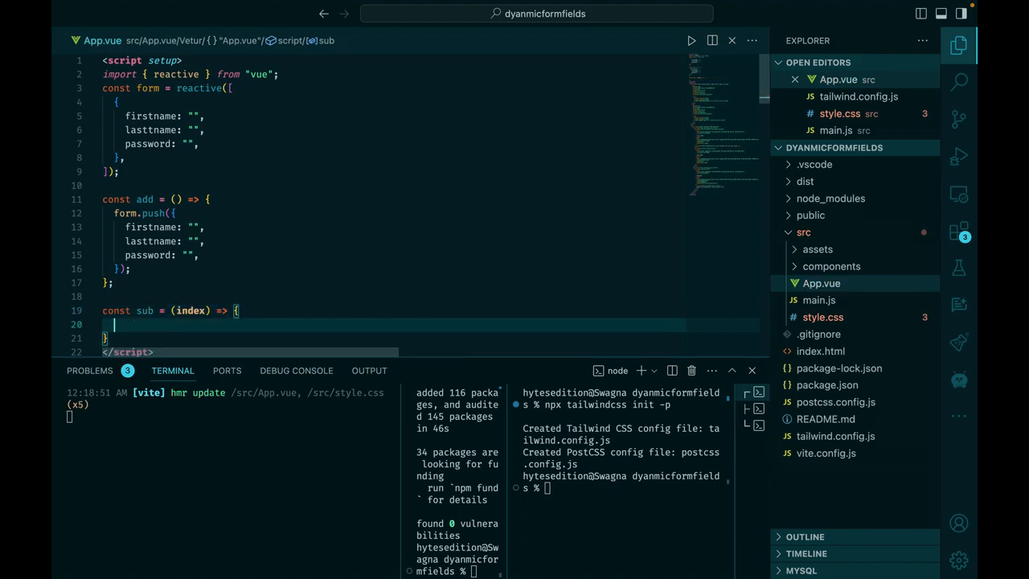
text(if)
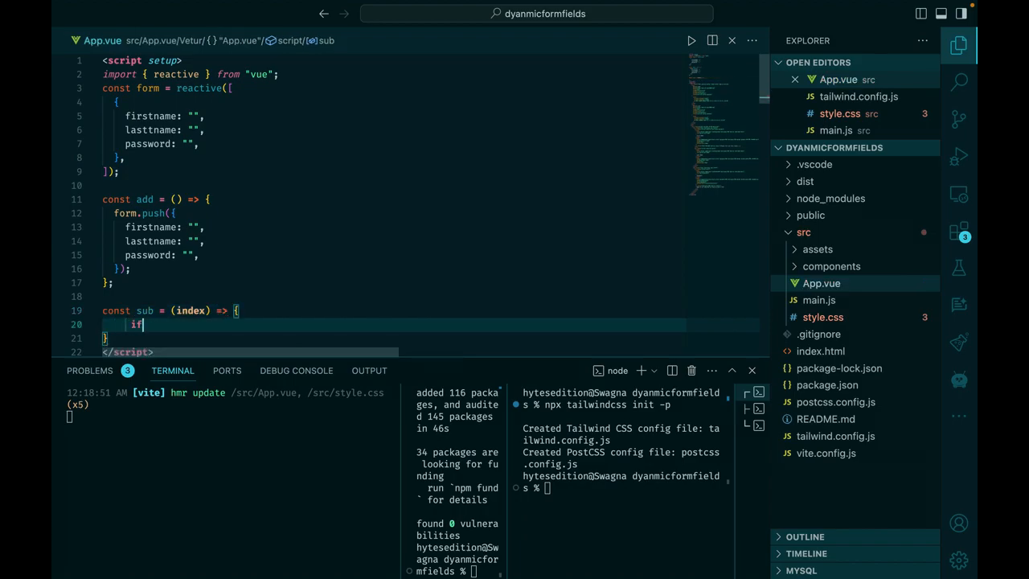
text((index))
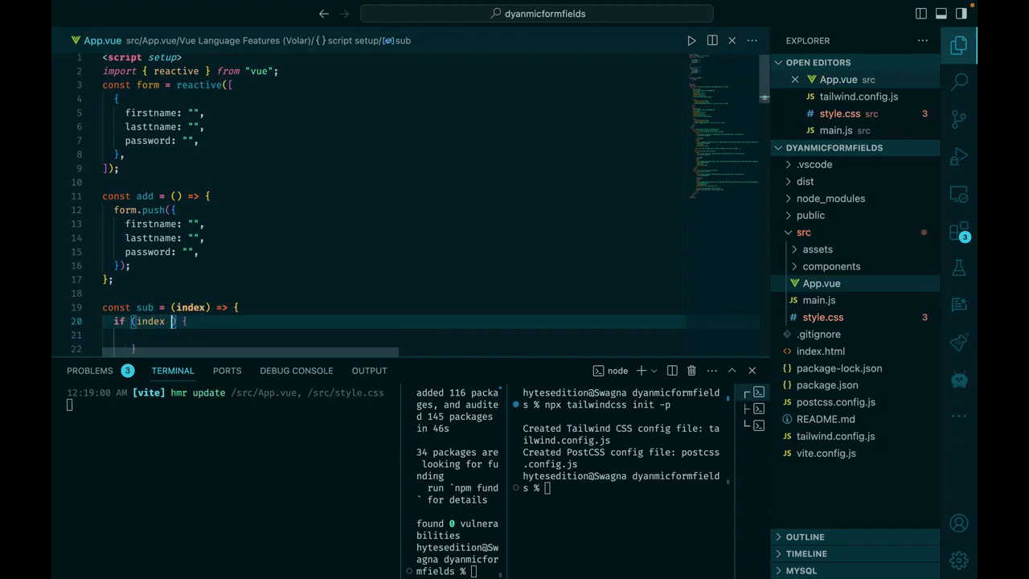
text(> 0))
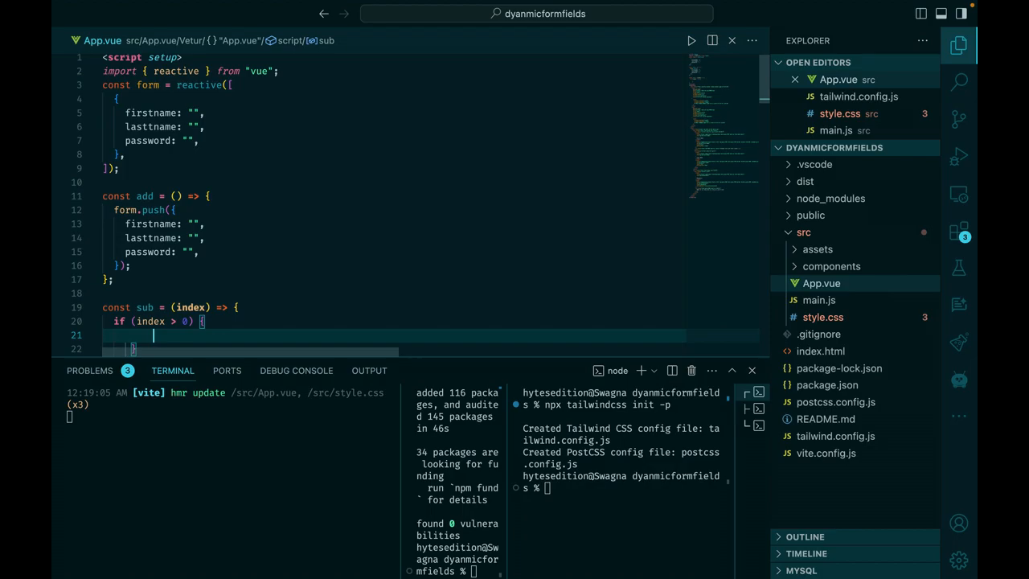
text(form.)
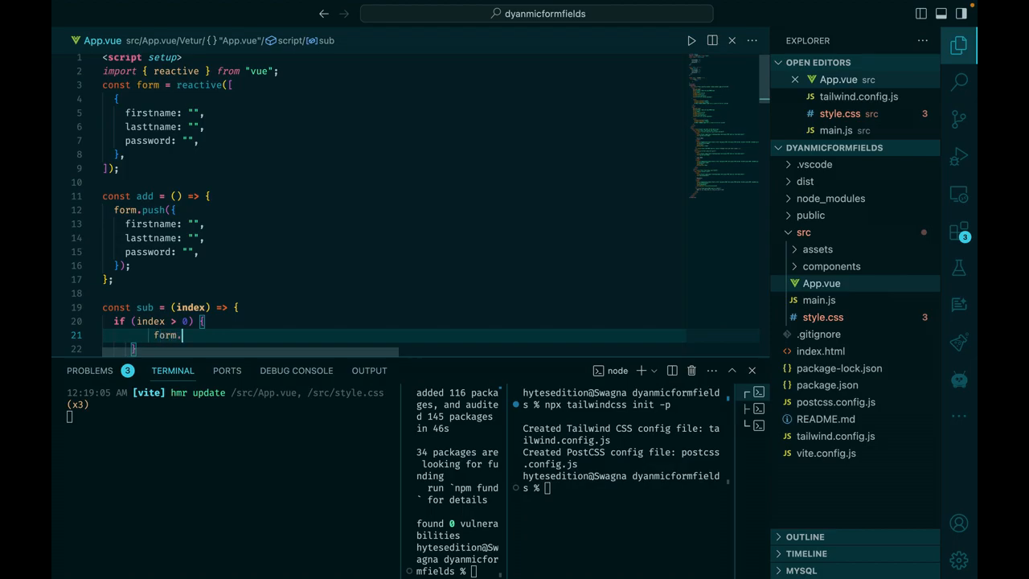
text(spl)
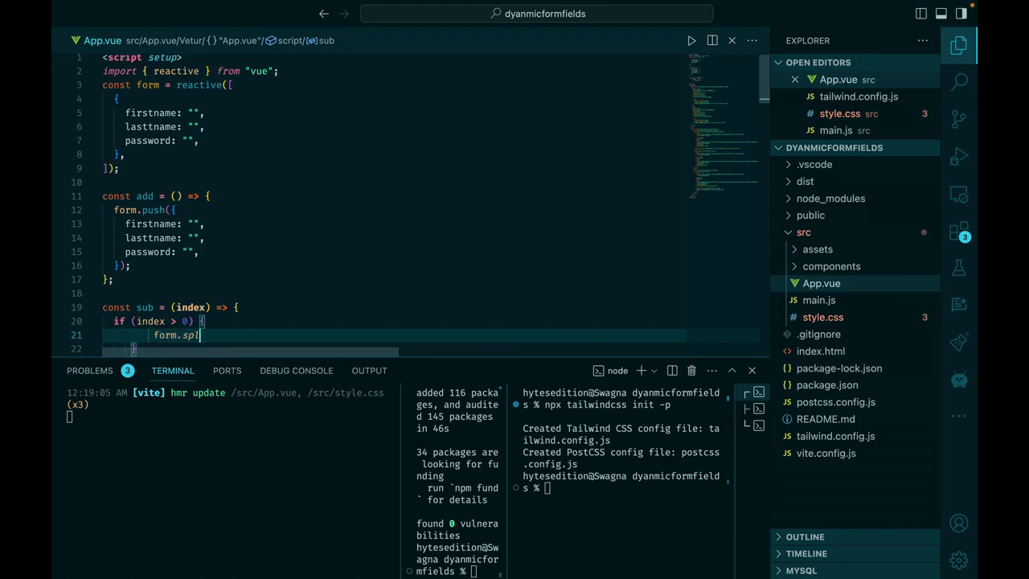
text(ice(index, 1)
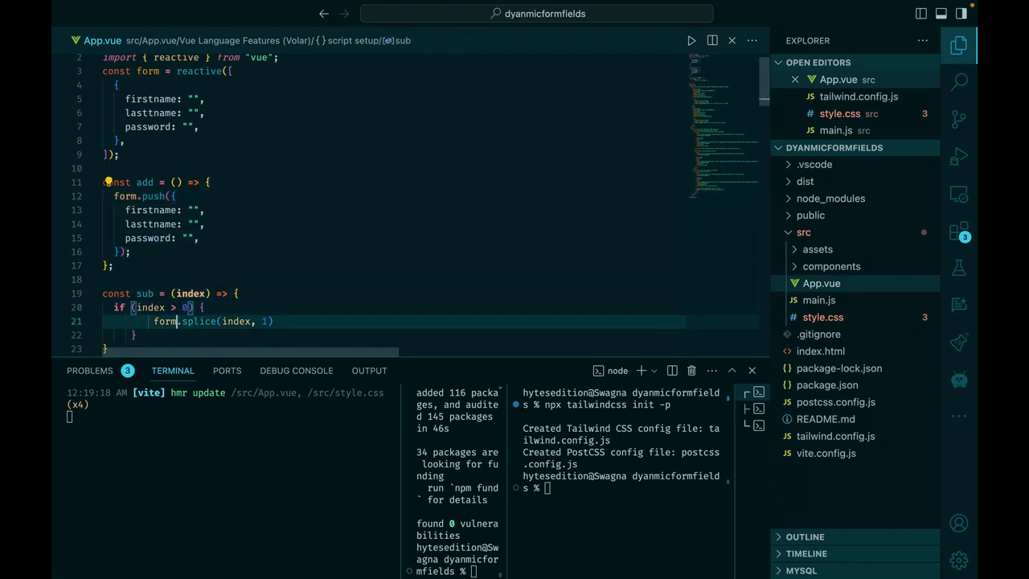
- Add v-for="item in form" and :key="index" to the div wrapping the field group
scroll(down, 3)
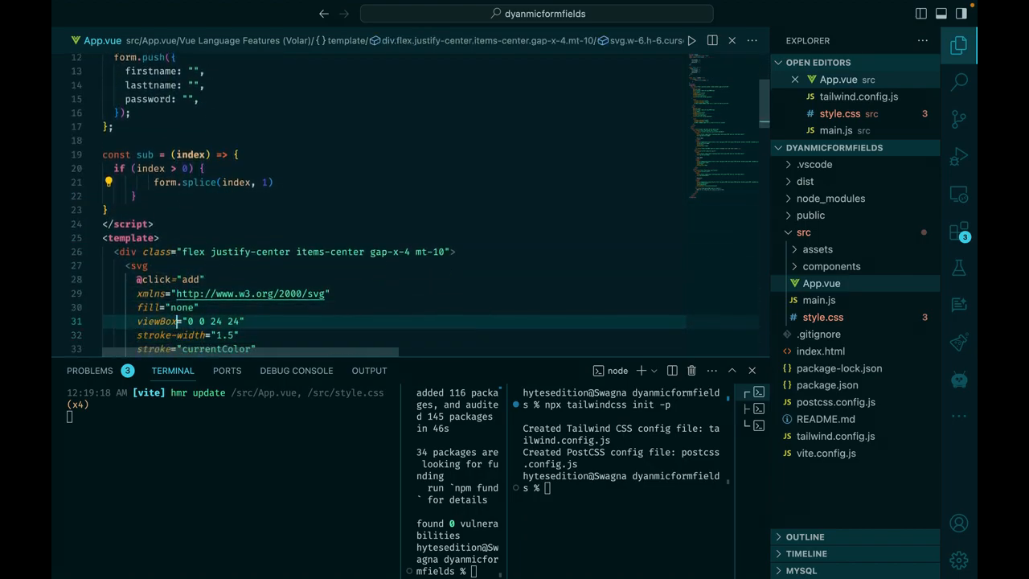
scroll(down, 3)
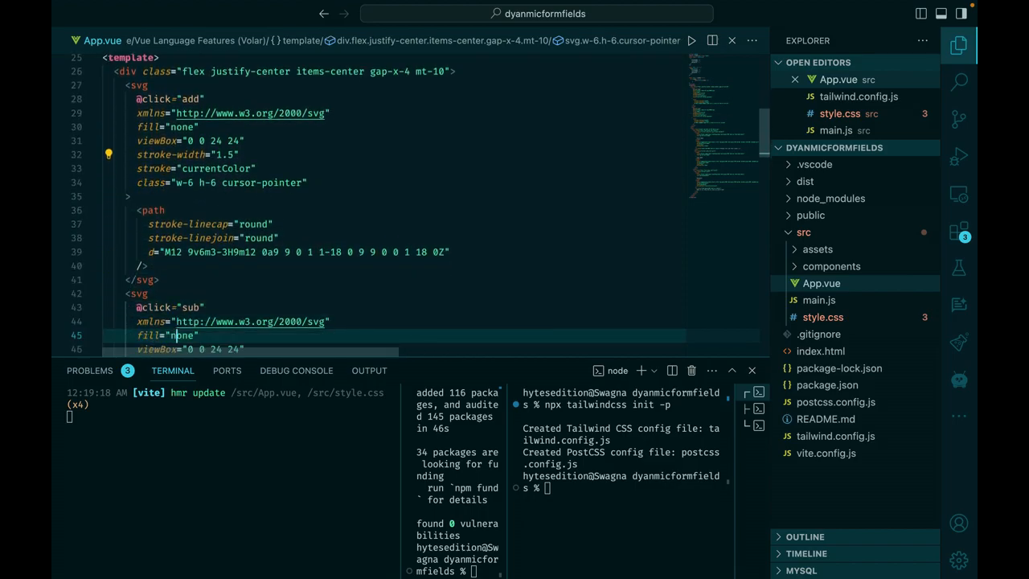
scroll(down, 3)
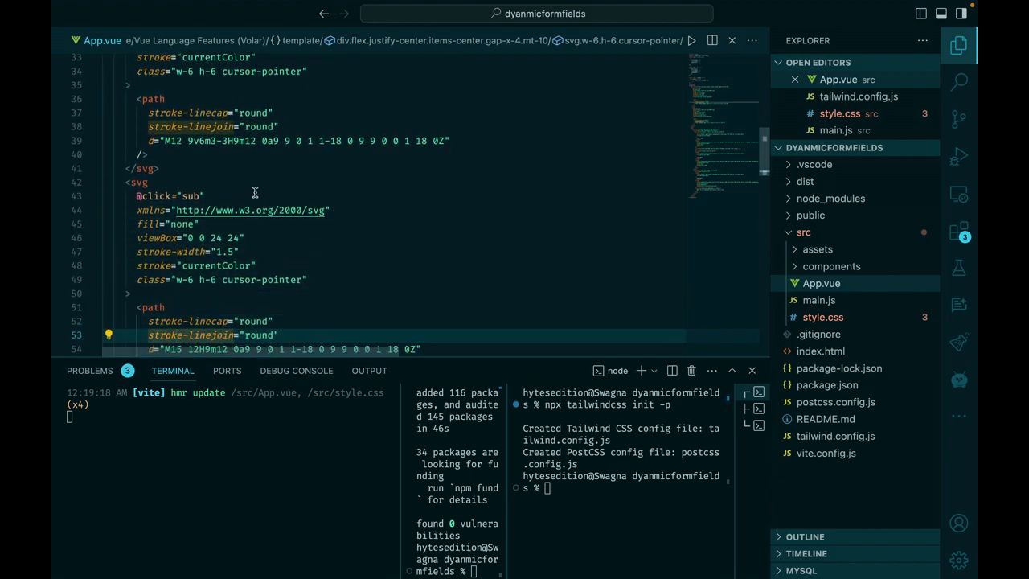
scroll(down, 3)
text(<div >)
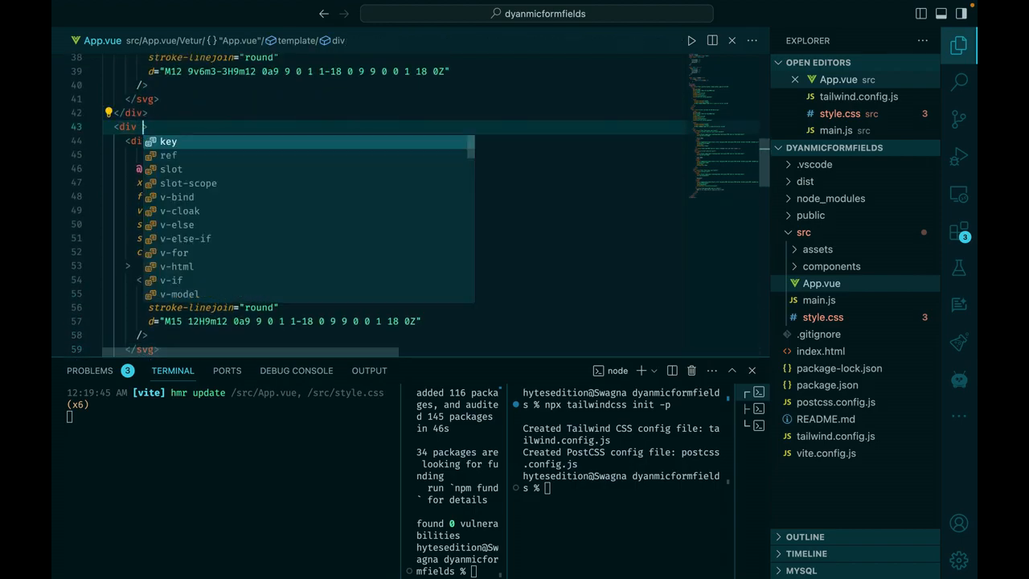
text(v-for="item in form" :)
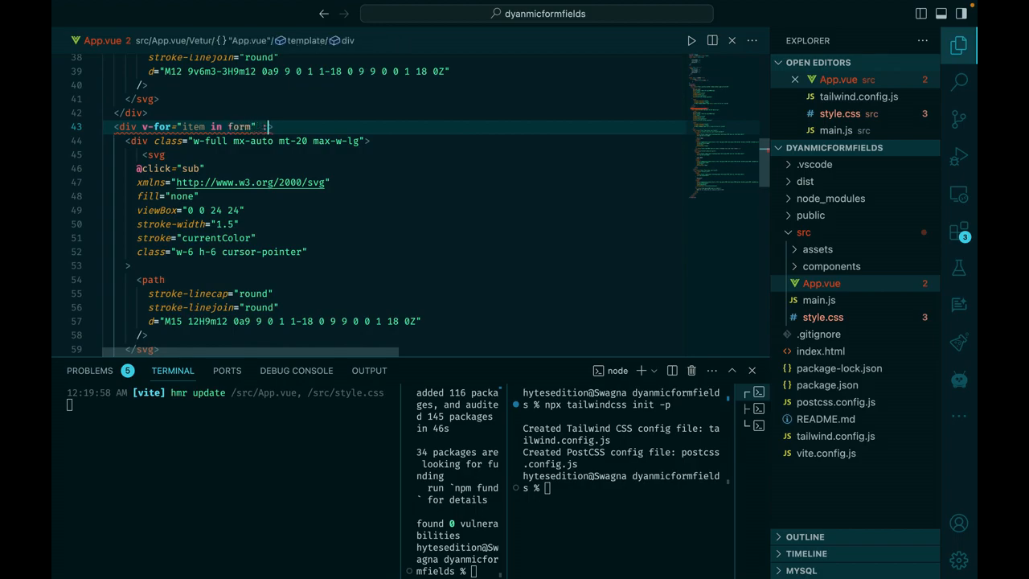
text(key="index">)
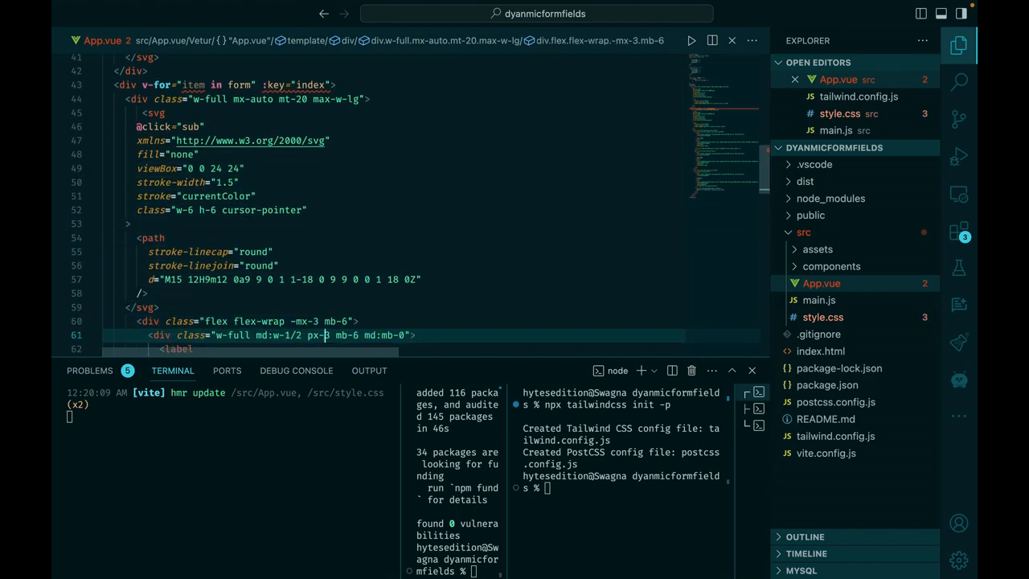
- Bind the first and last name inputs with v-model to item.firstname and item.lastname
scroll(down, 3)
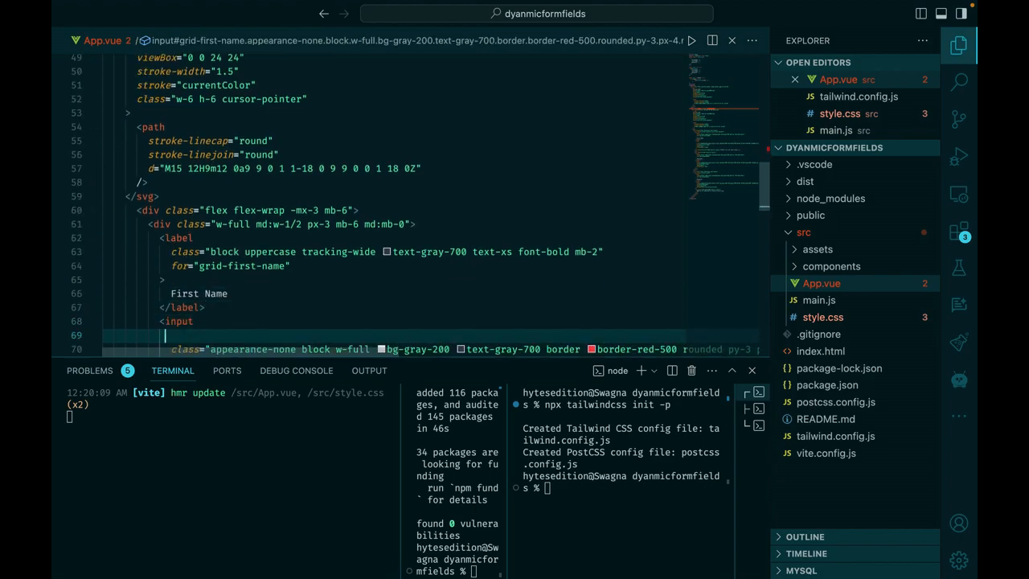
text(v-model="item.)
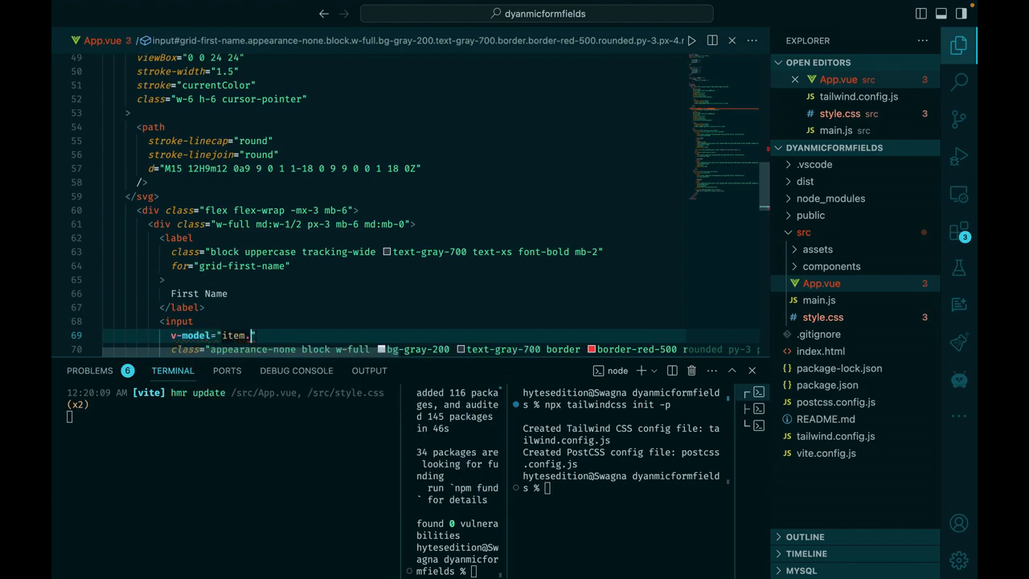
text(firstname)
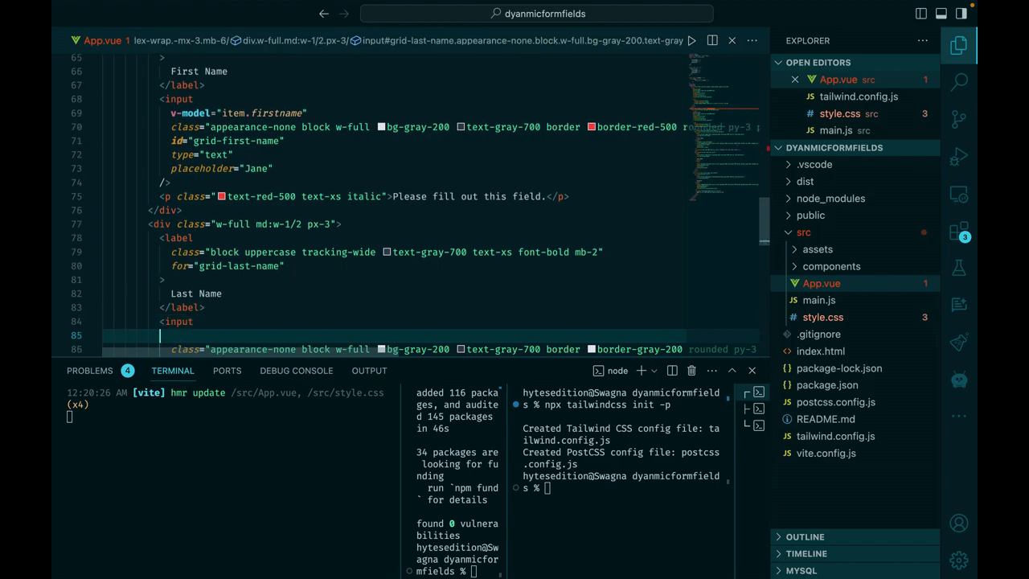
text(v-m)
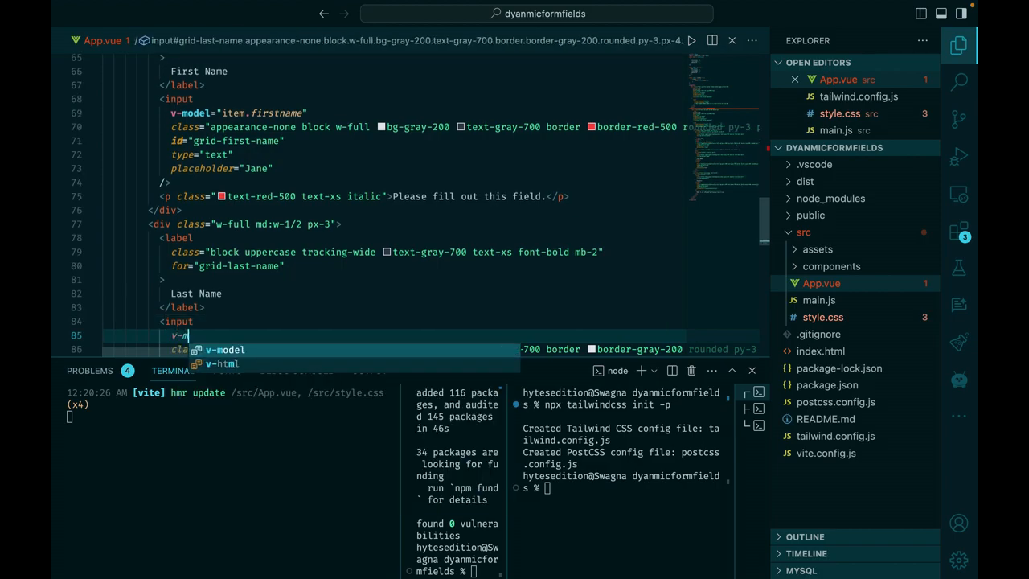
text(item.lastname")
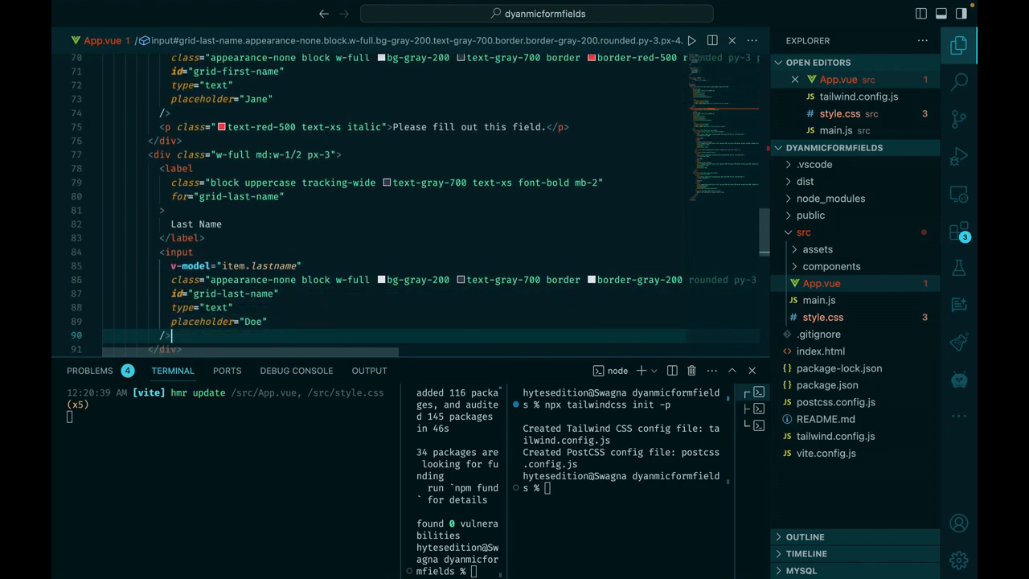
- Bind the password input with v-model="item.password"
scroll(down, 3)
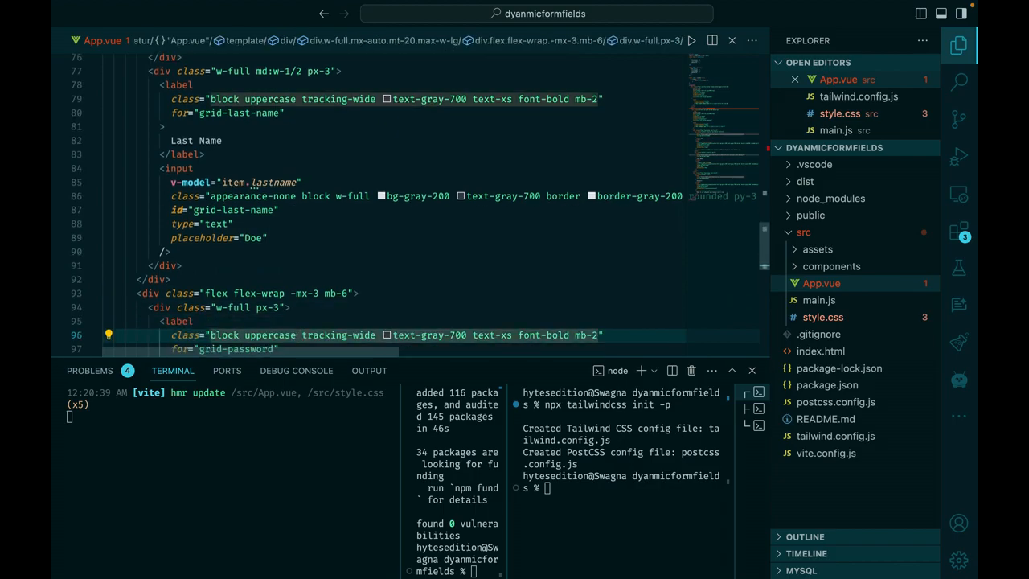
scroll(down, 3)
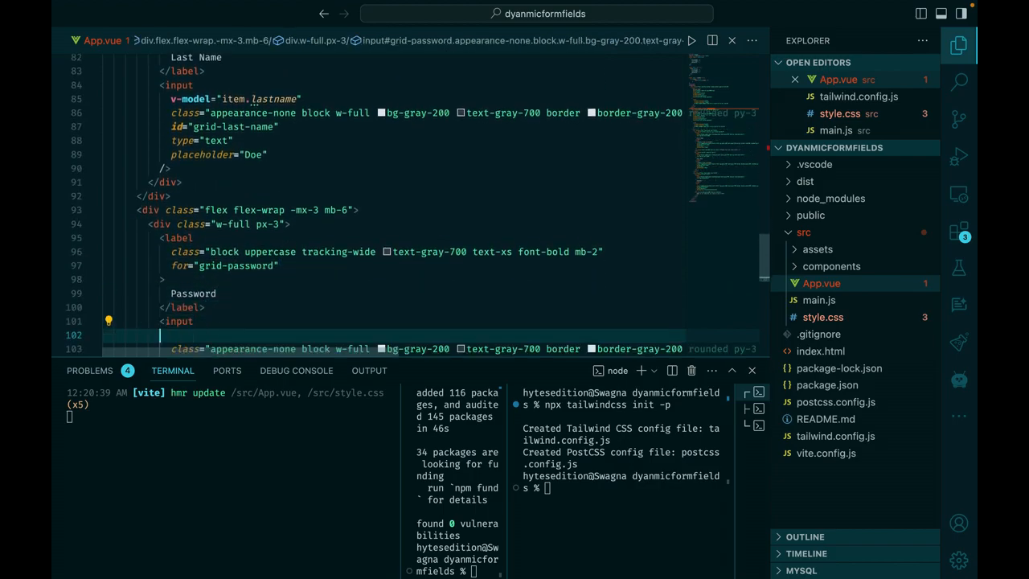
text(v-model="item)
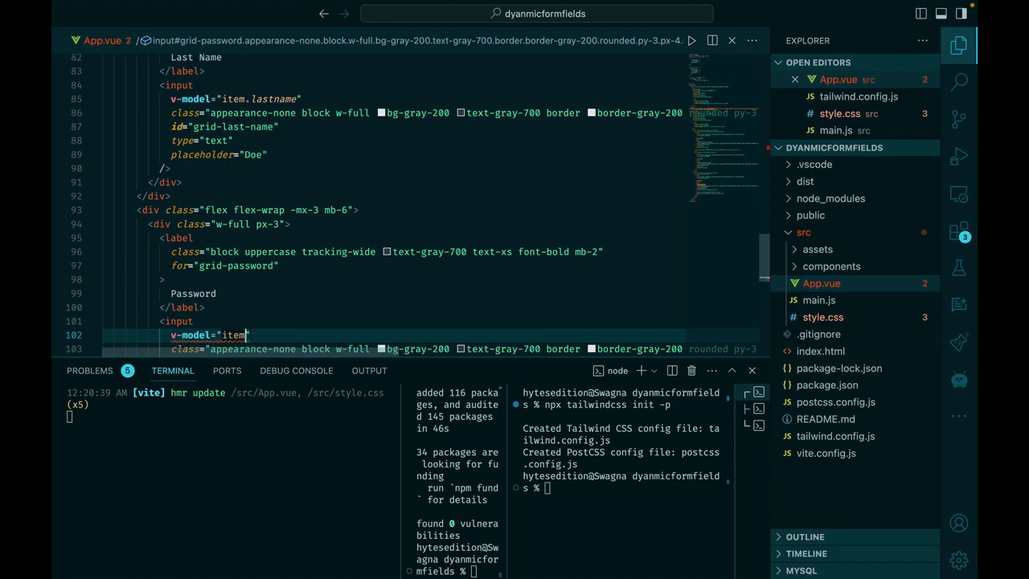
text(passo)
text(@click="sub)
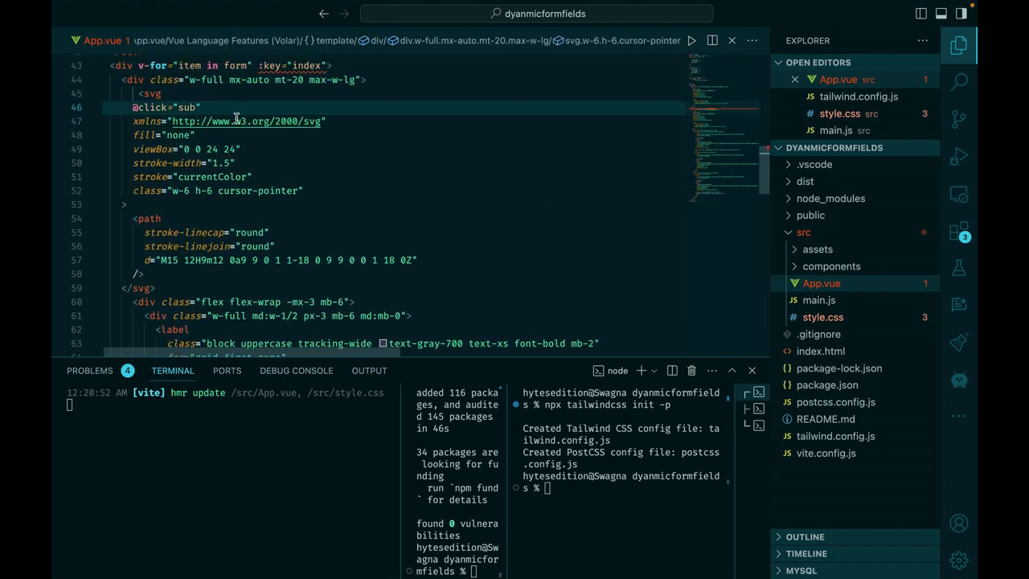
- Change the minus icon's handler to sub(index) and the loop to "(item, index) in form"
text((i)
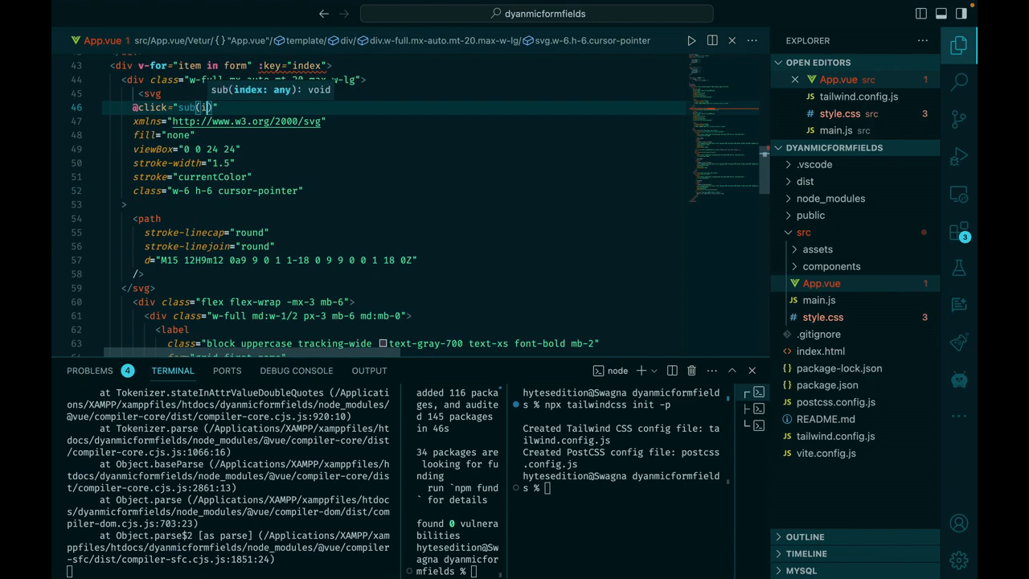
text(ndex)
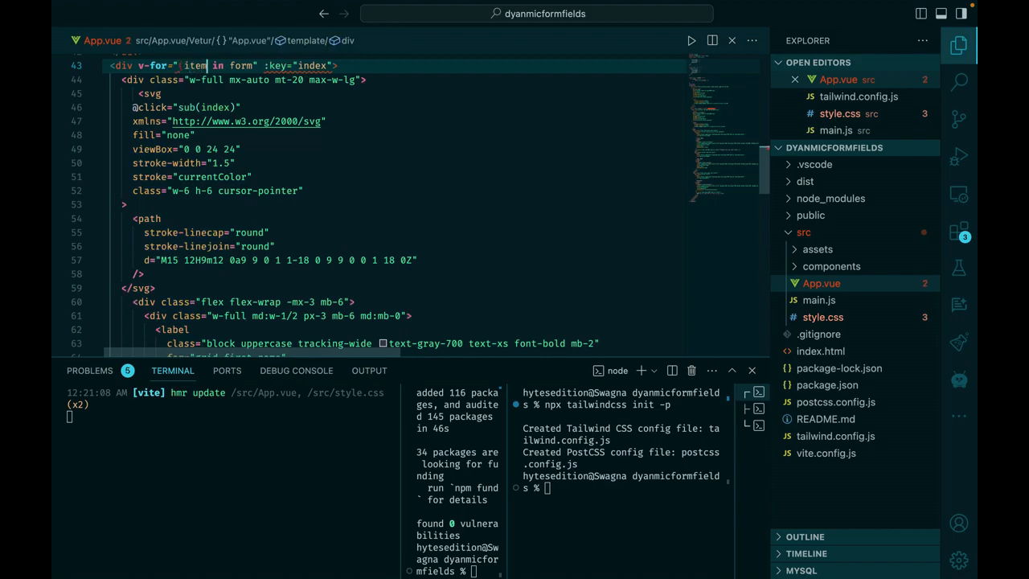
text(, indx)
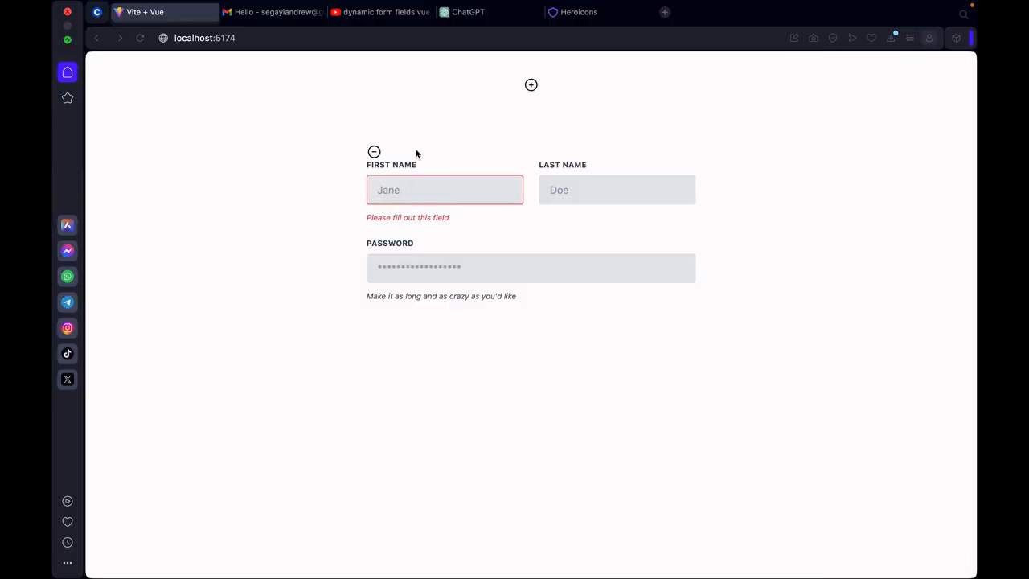
mouse_move(534, 83)
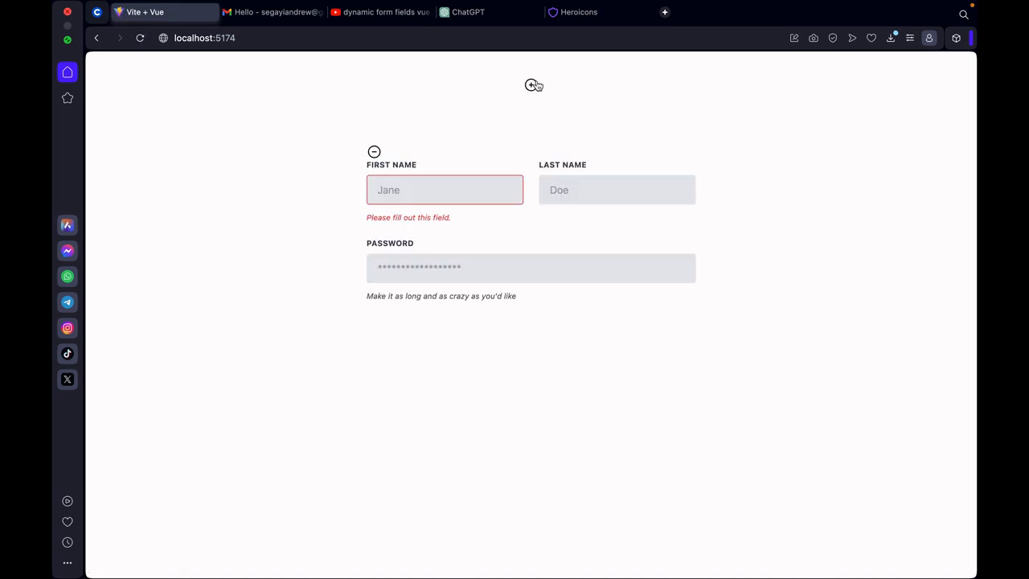
click(531, 85)
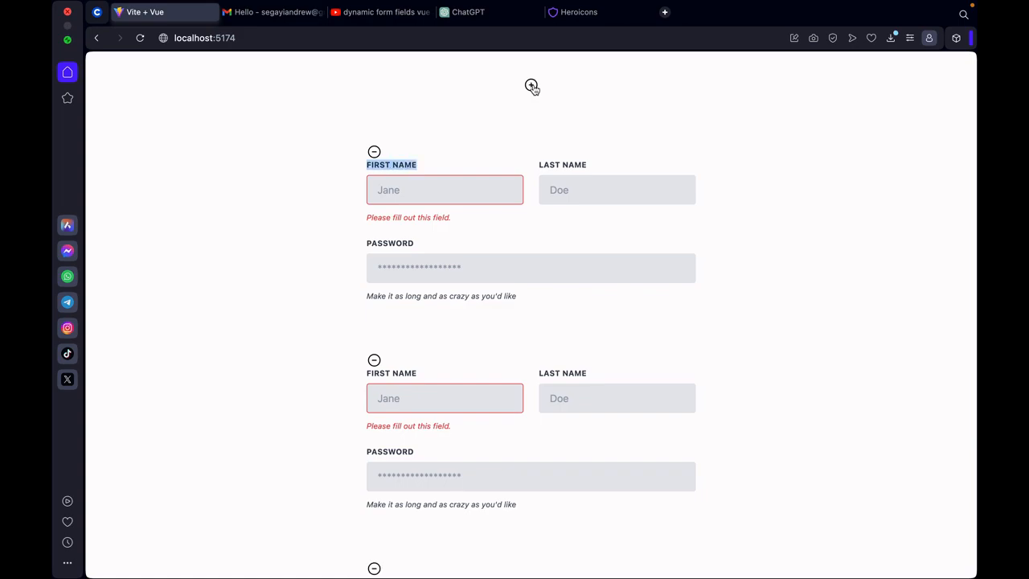
scroll(down, 3)
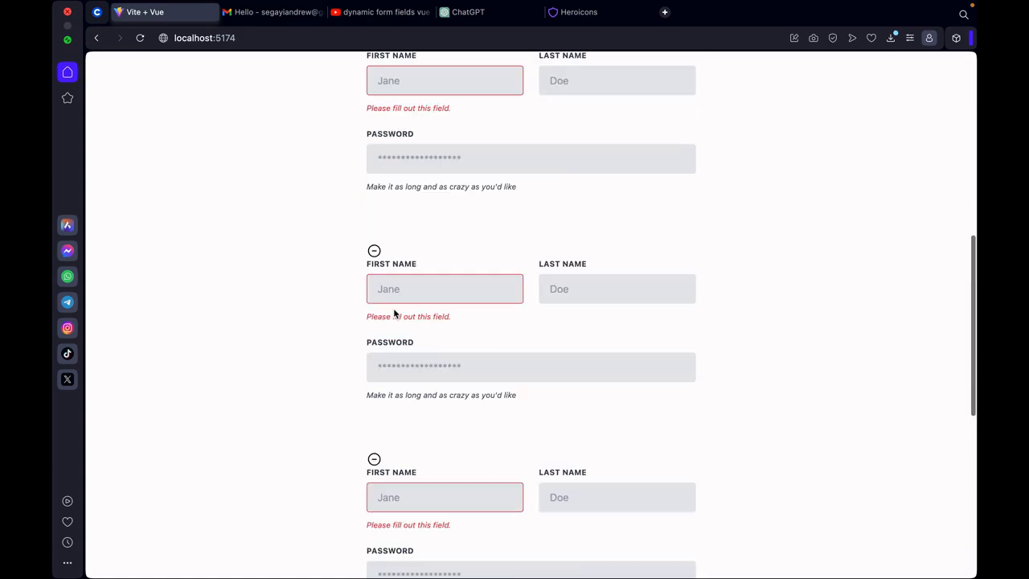
double_click(376, 264)
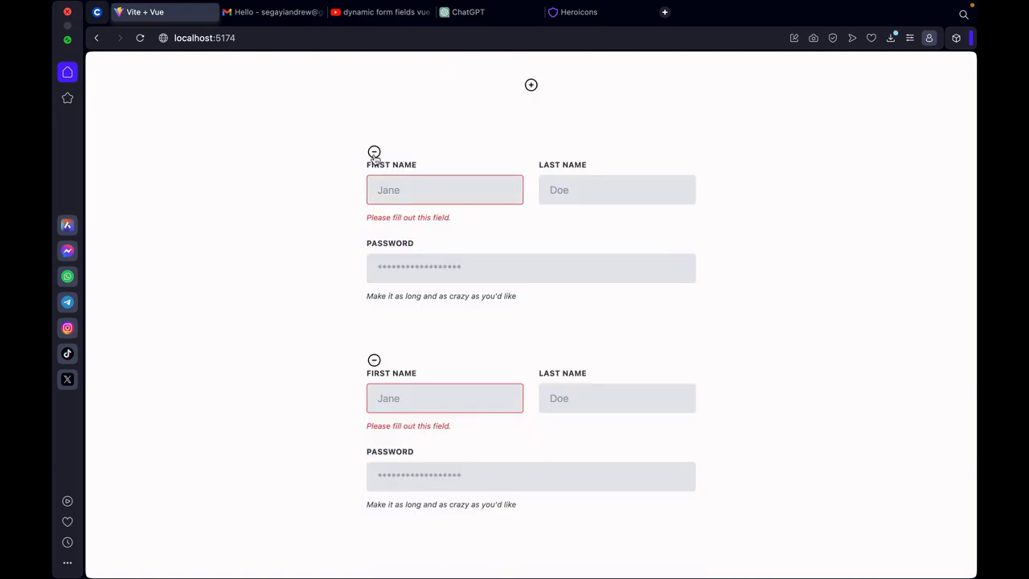
mouse_move(373, 360)
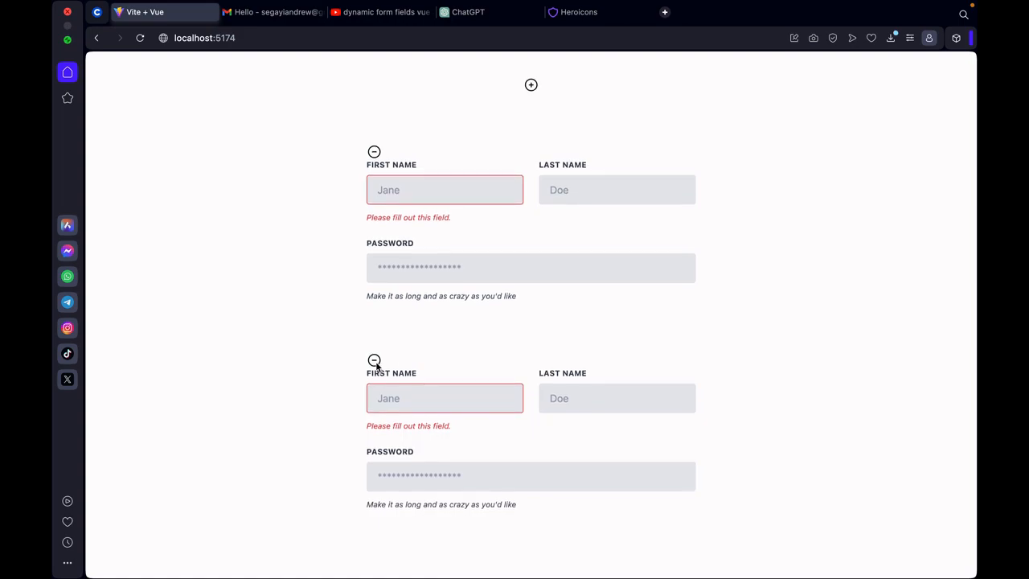
click(373, 360)
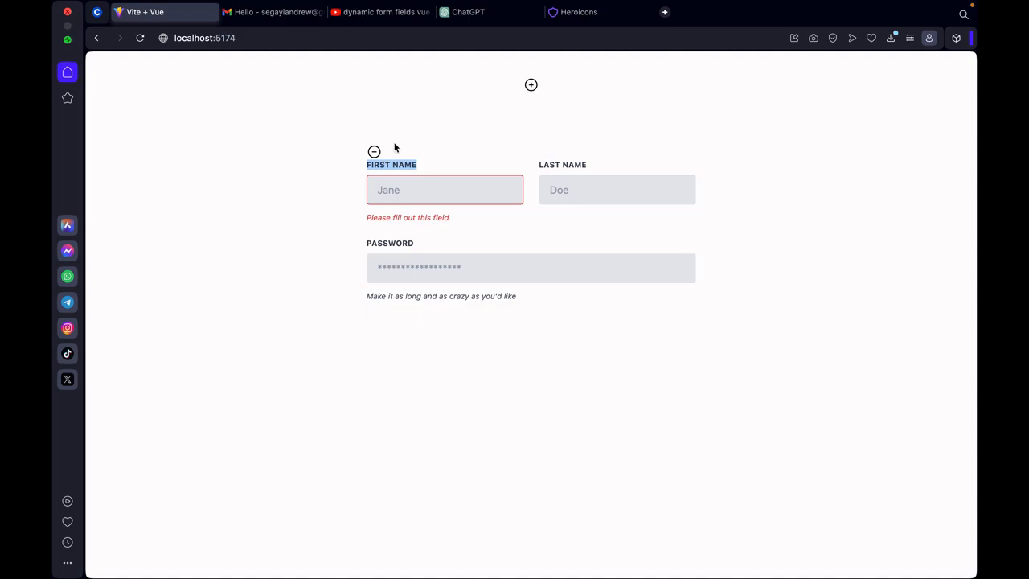
mouse_move(428, 159)
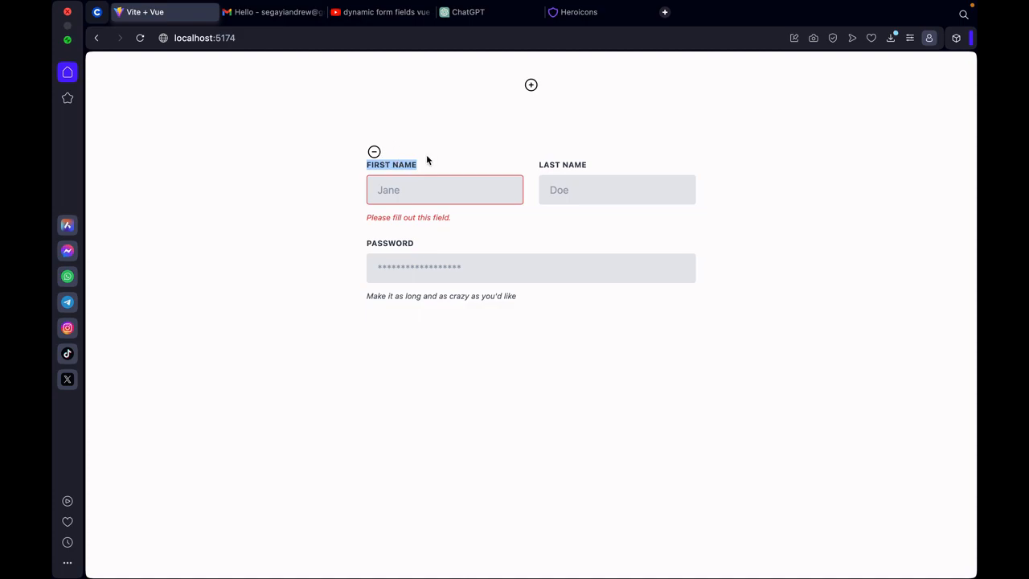
mouse_move(531, 84)
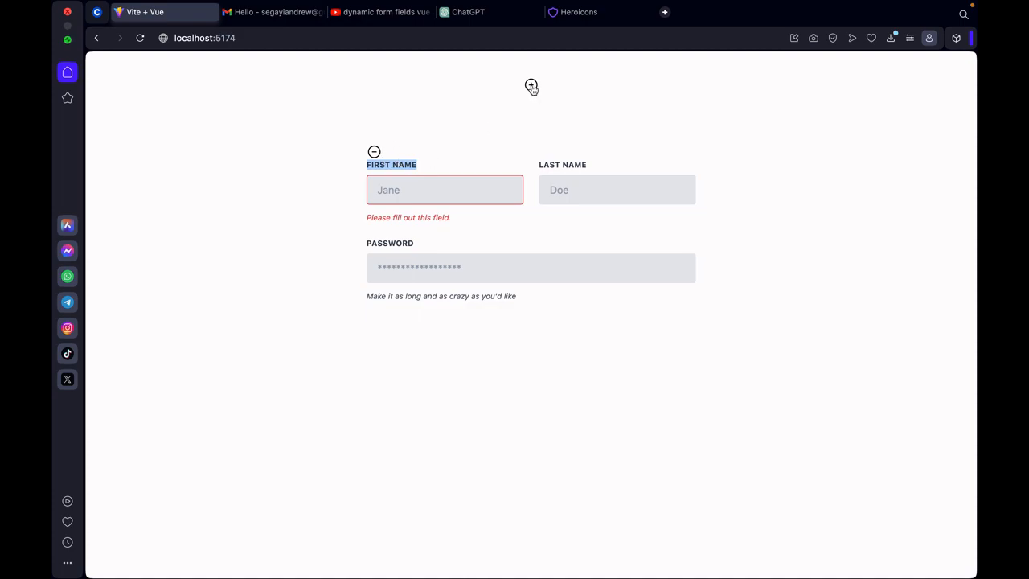
click(531, 83)
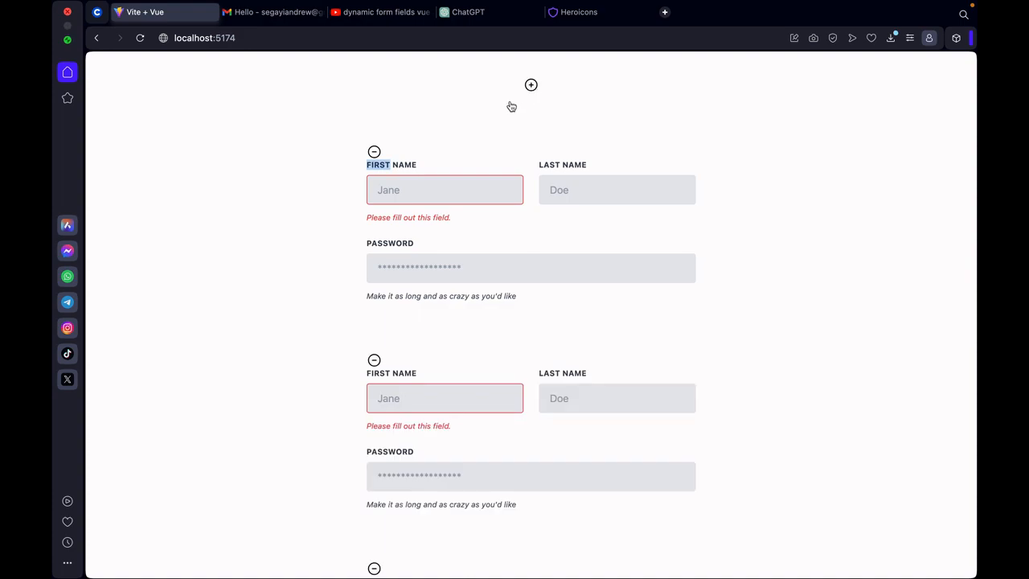
scroll(down, 3)
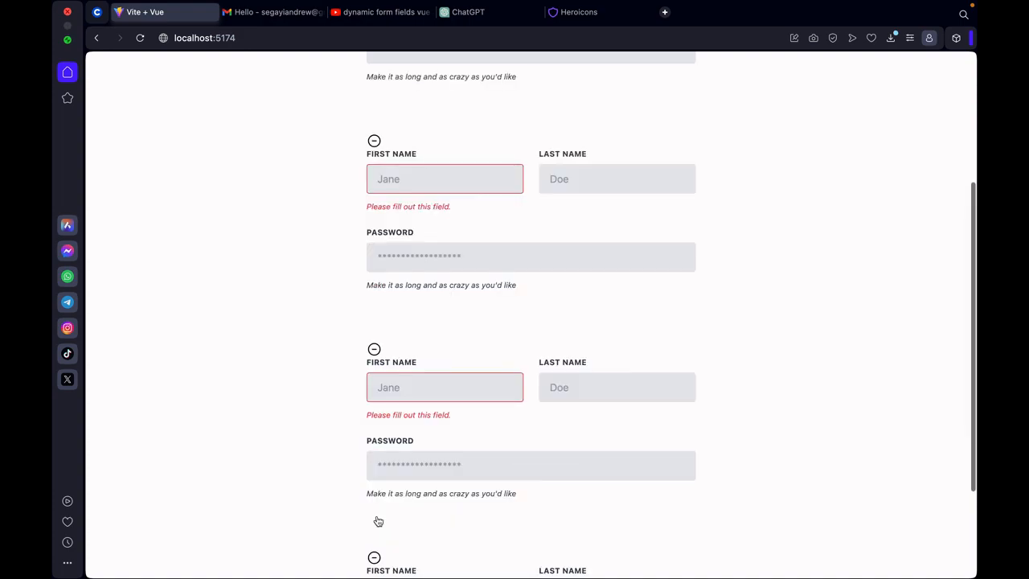
scroll(down, 3)
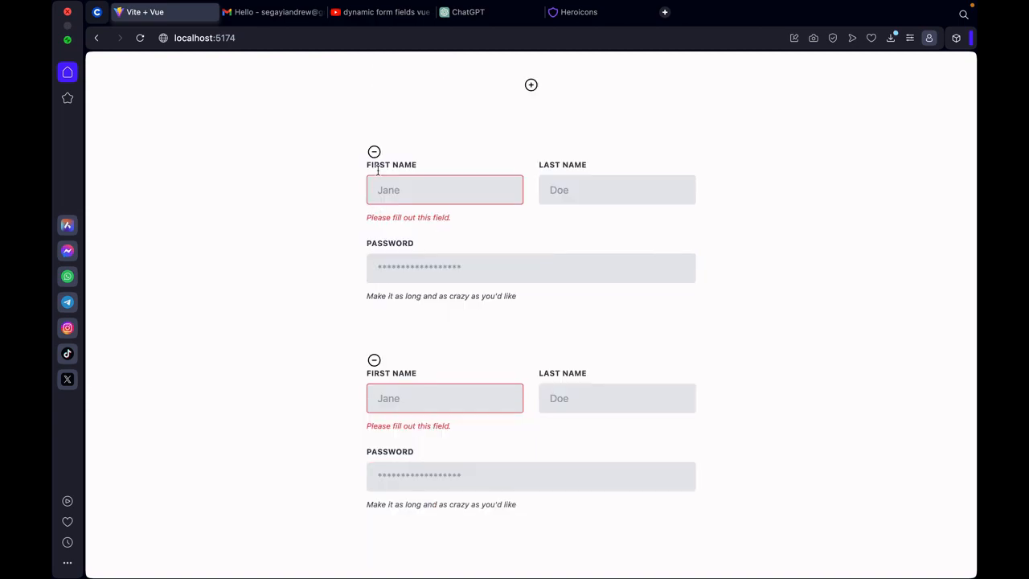
click(373, 360)
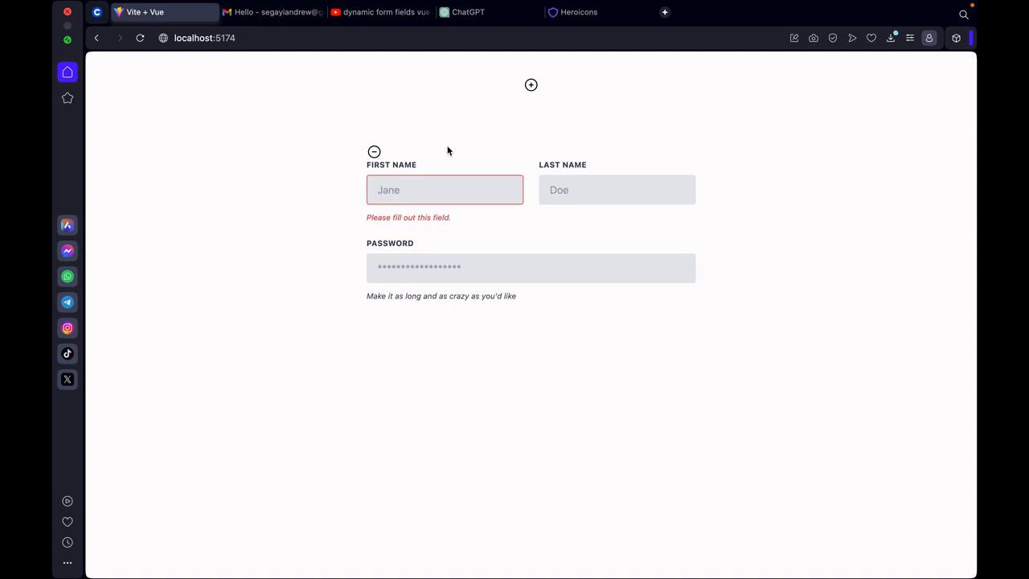
mouse_move(441, 174)
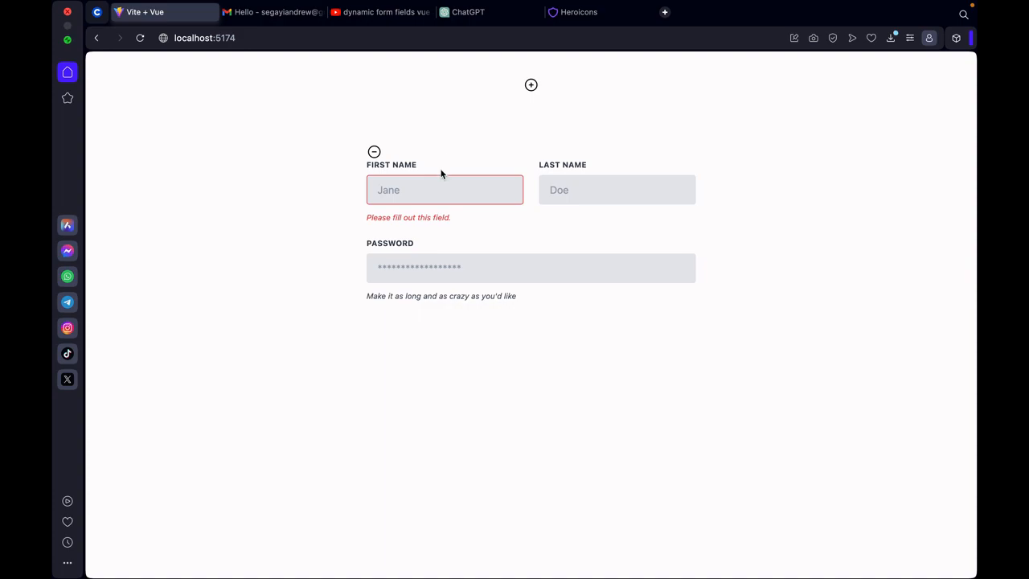
mouse_move(431, 177)
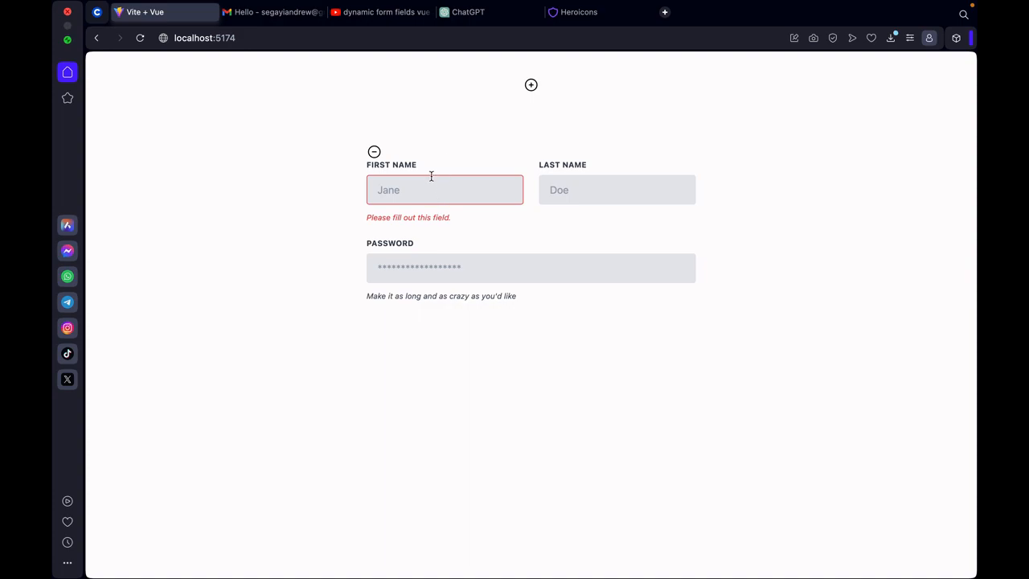
mouse_move(483, 8)
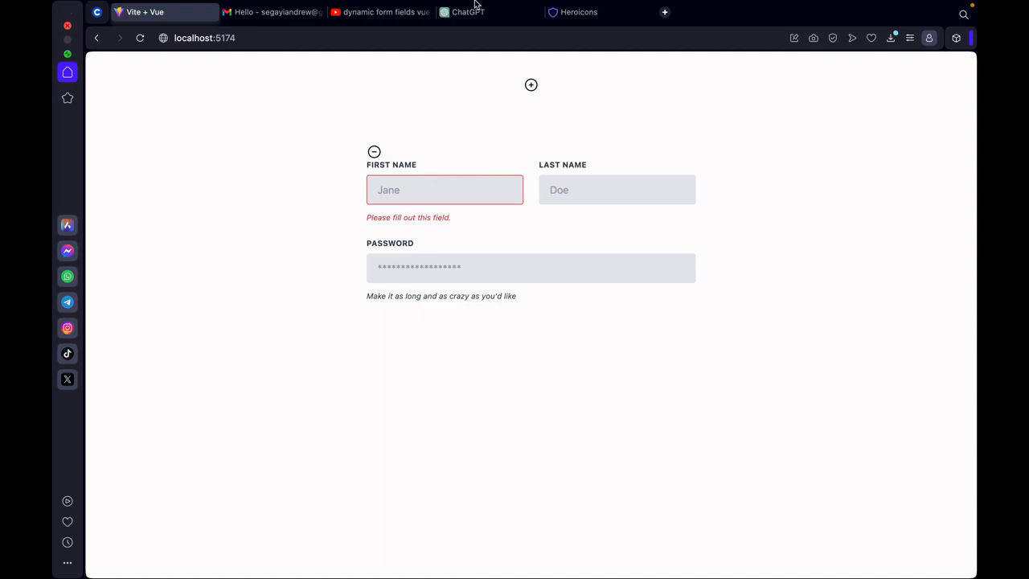